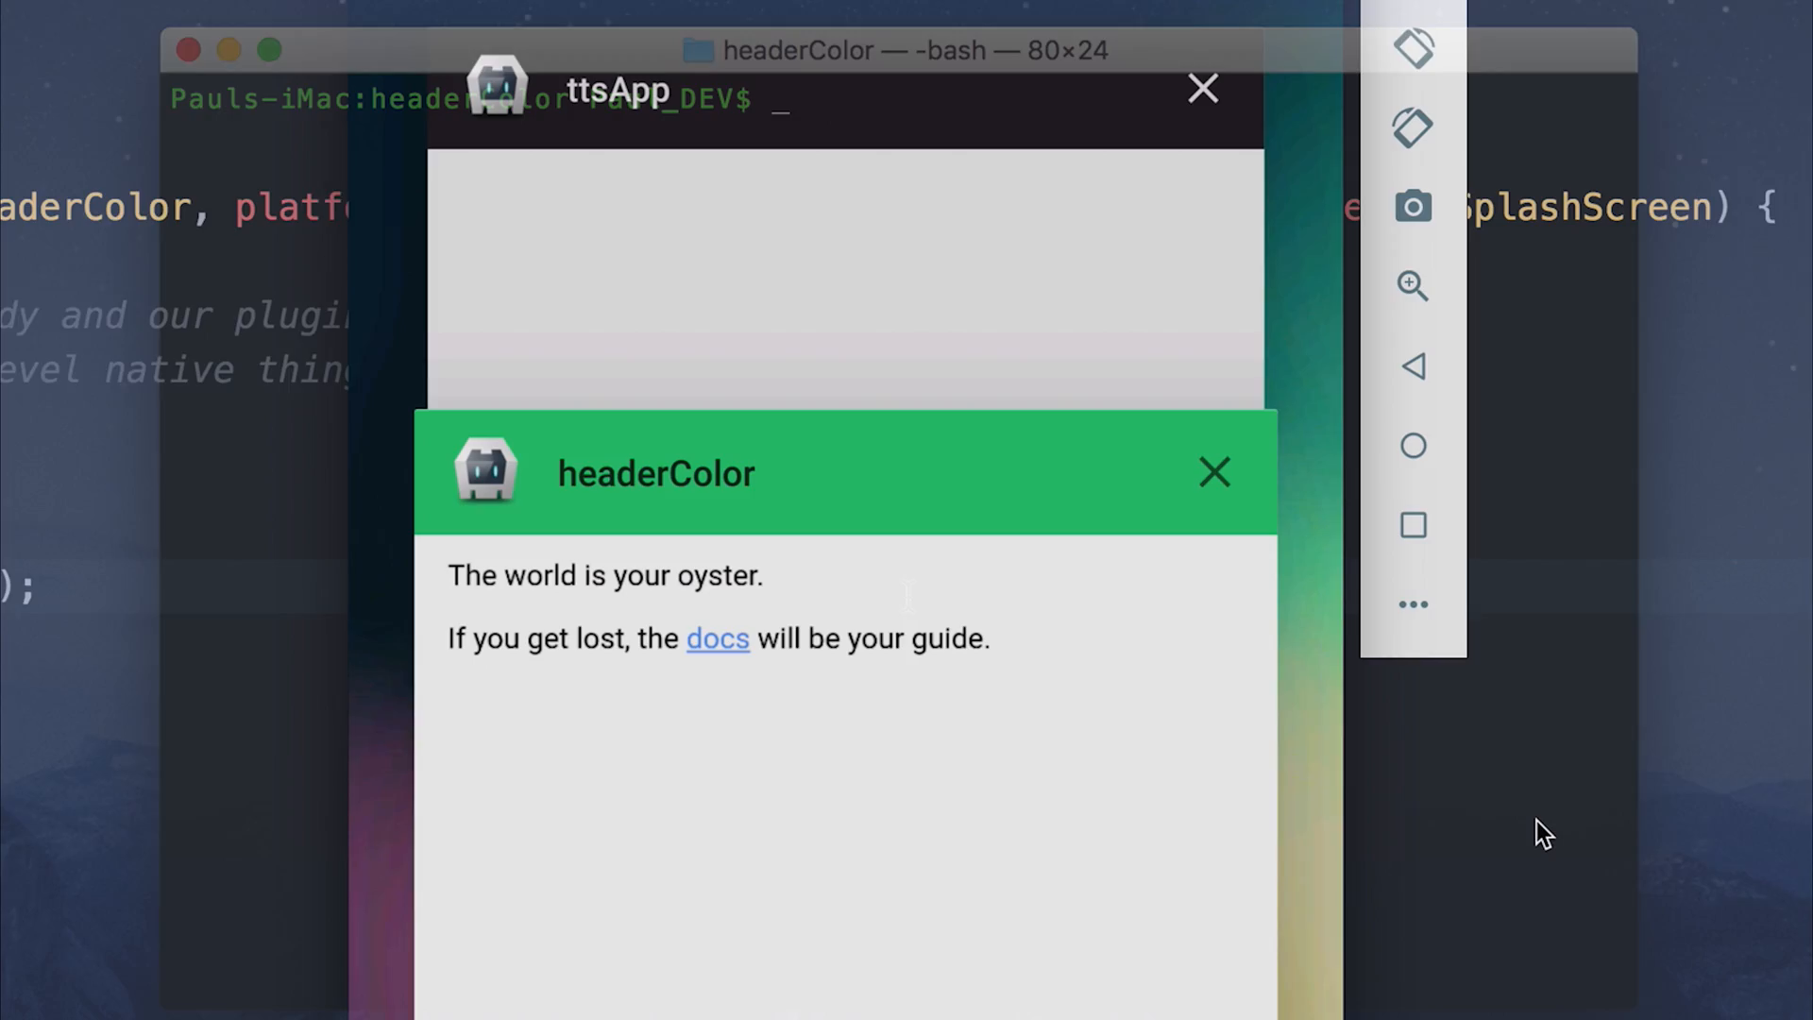
- Start an 'ionic start headerColor blank' command in Terminal, then discard it
left_click(1213, 472)
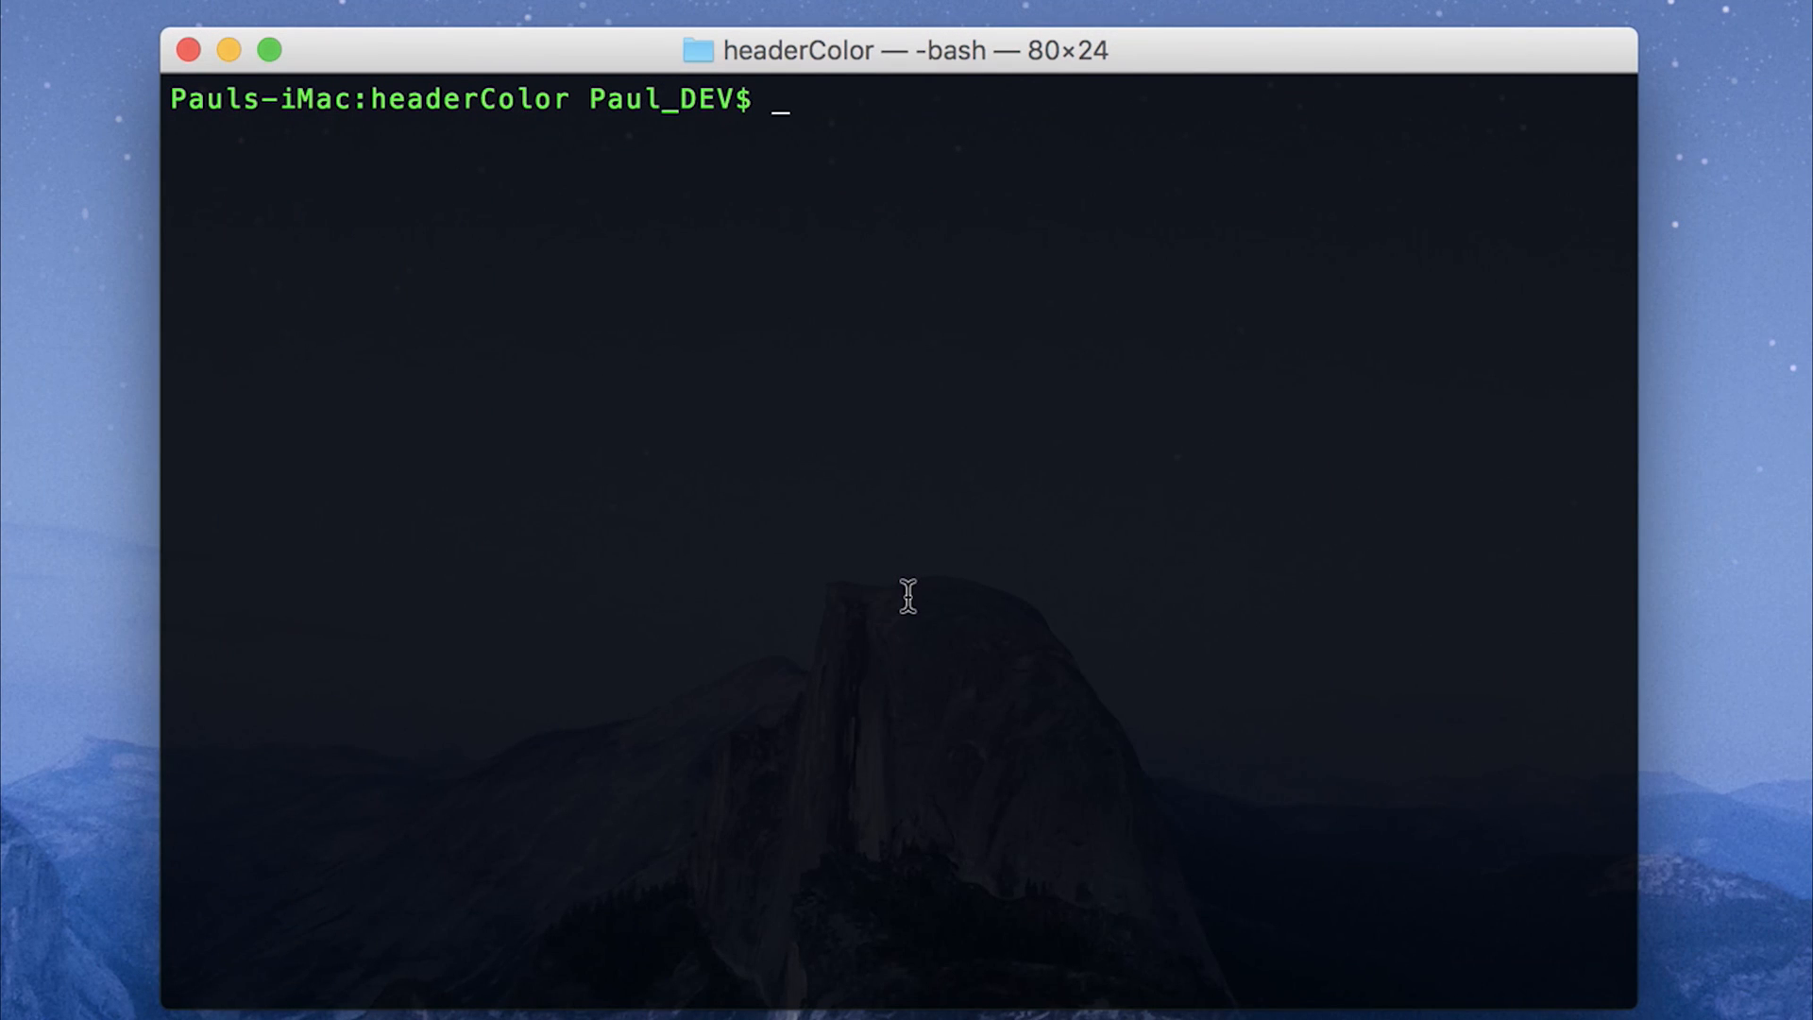
mouse_move(991, 438)
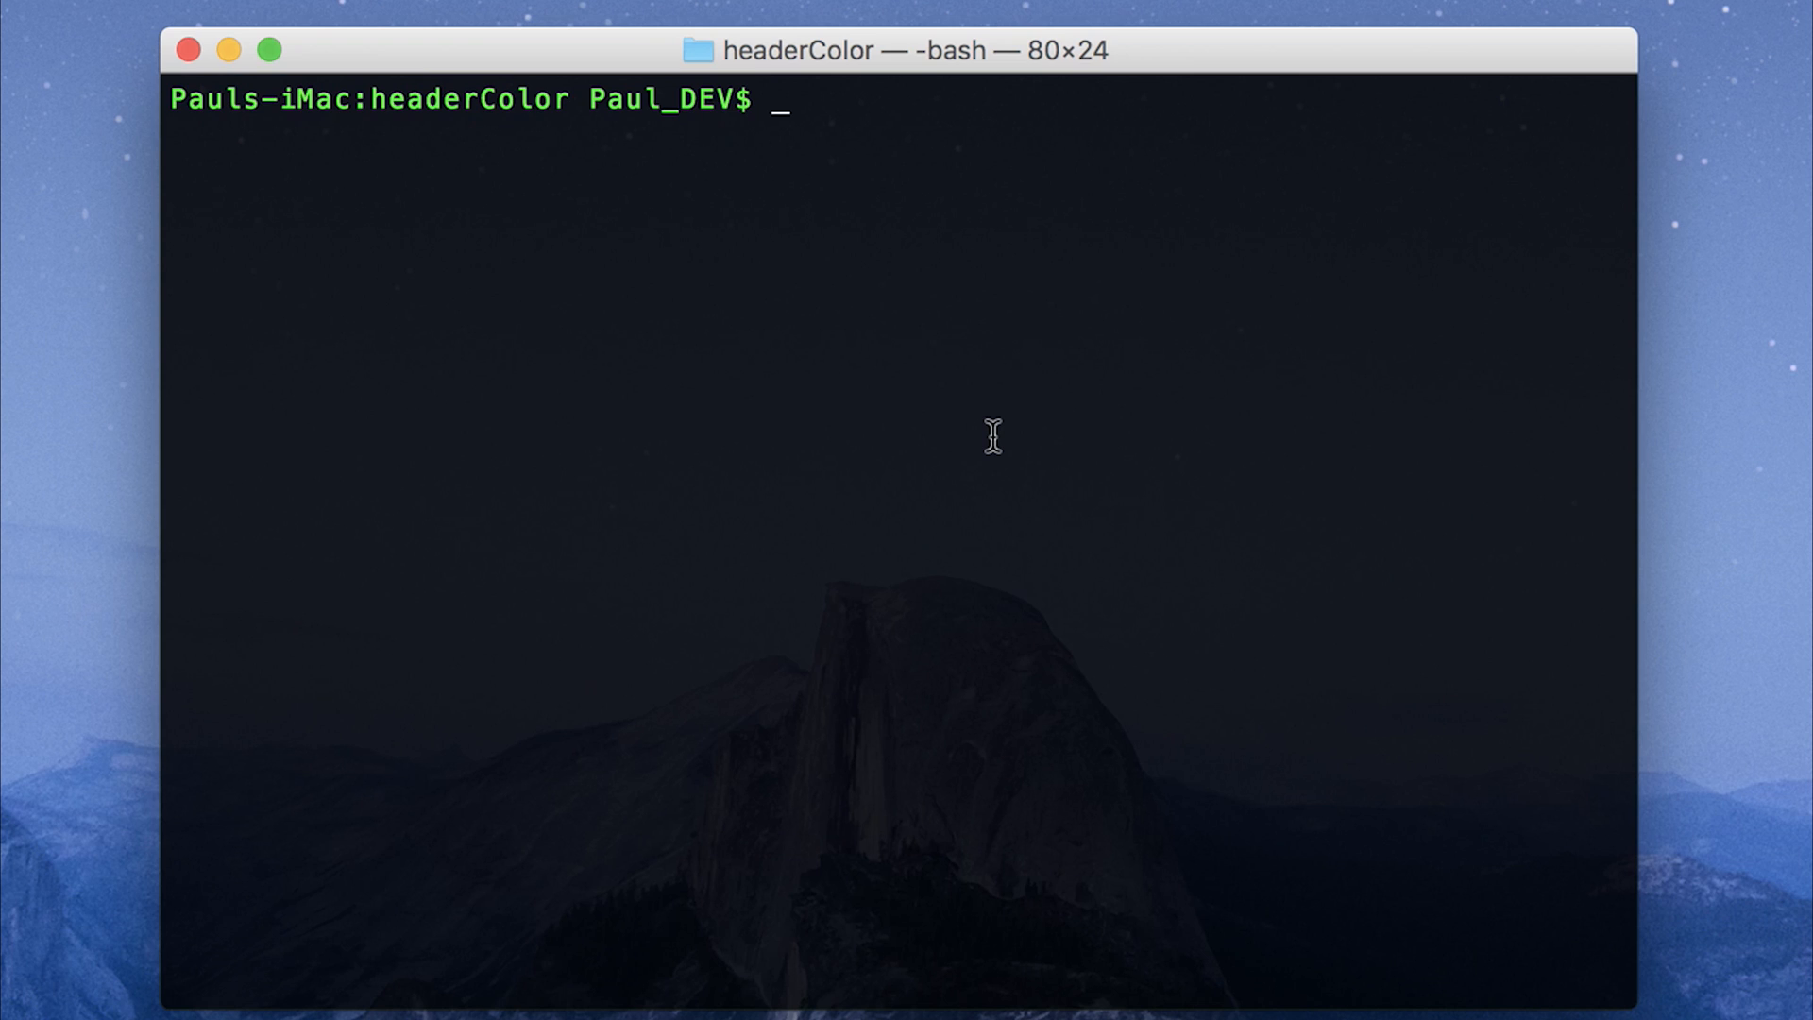
type("i")
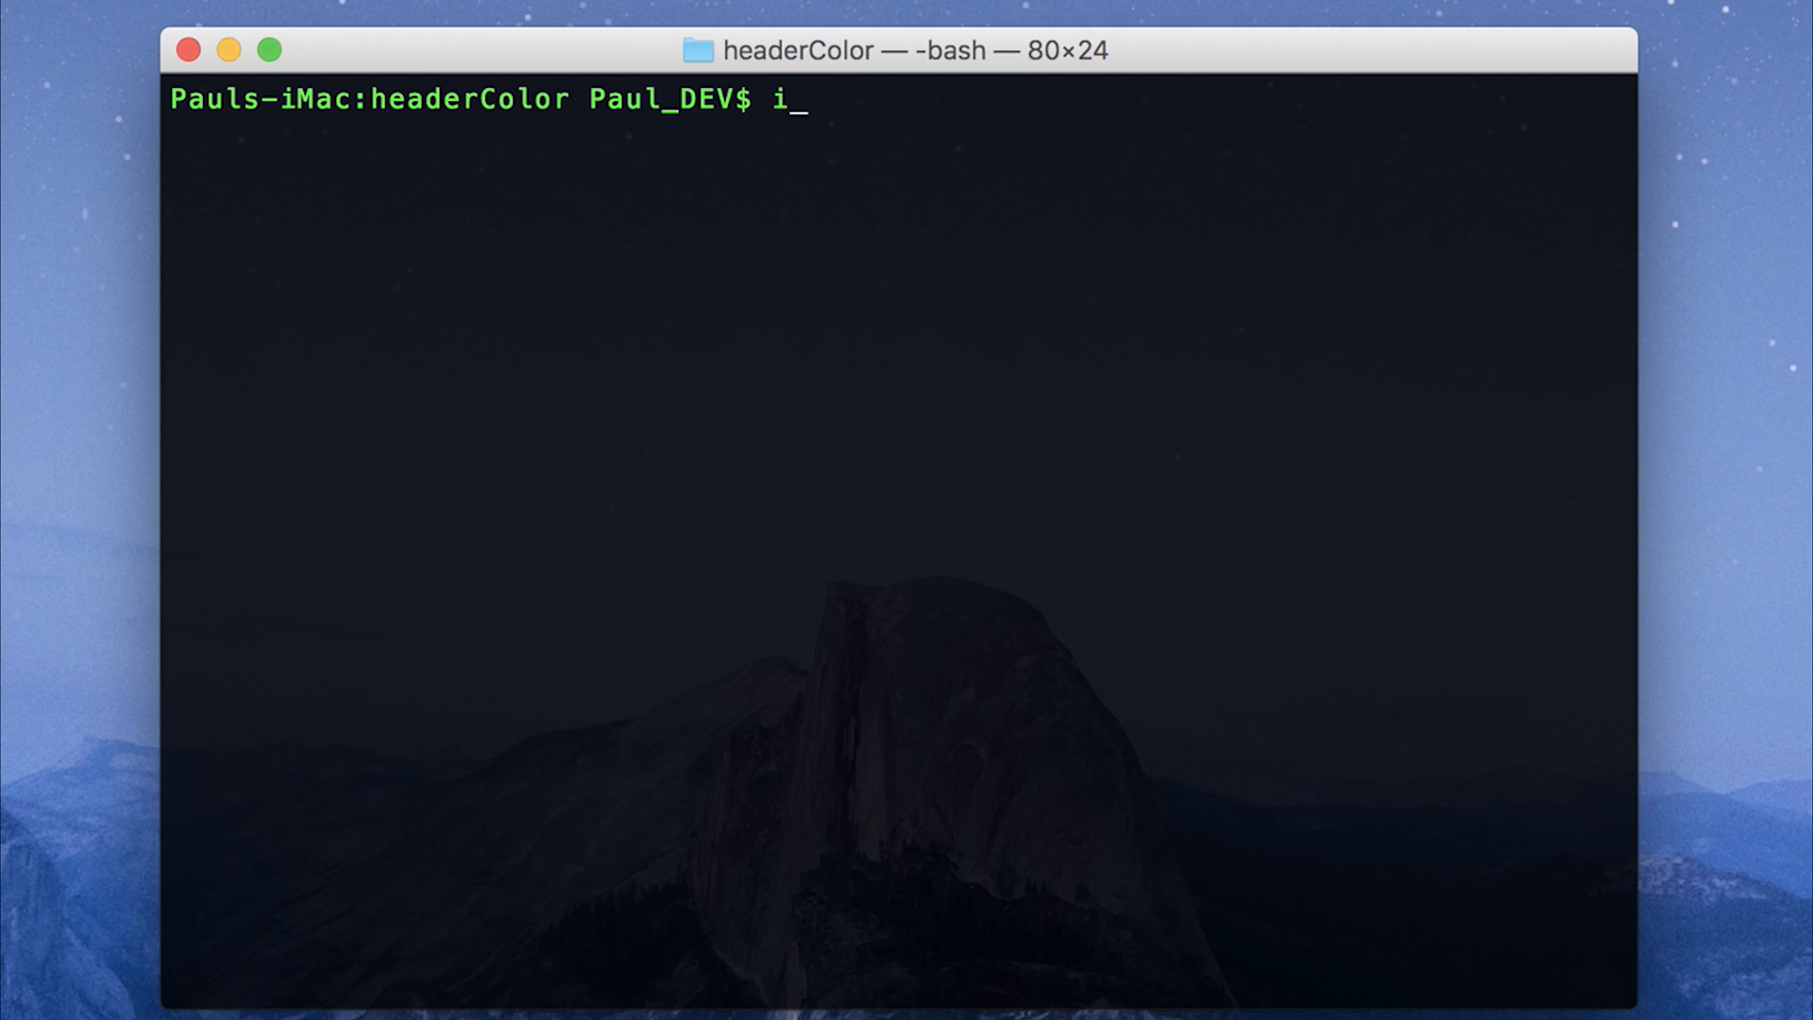
type("onic start h")
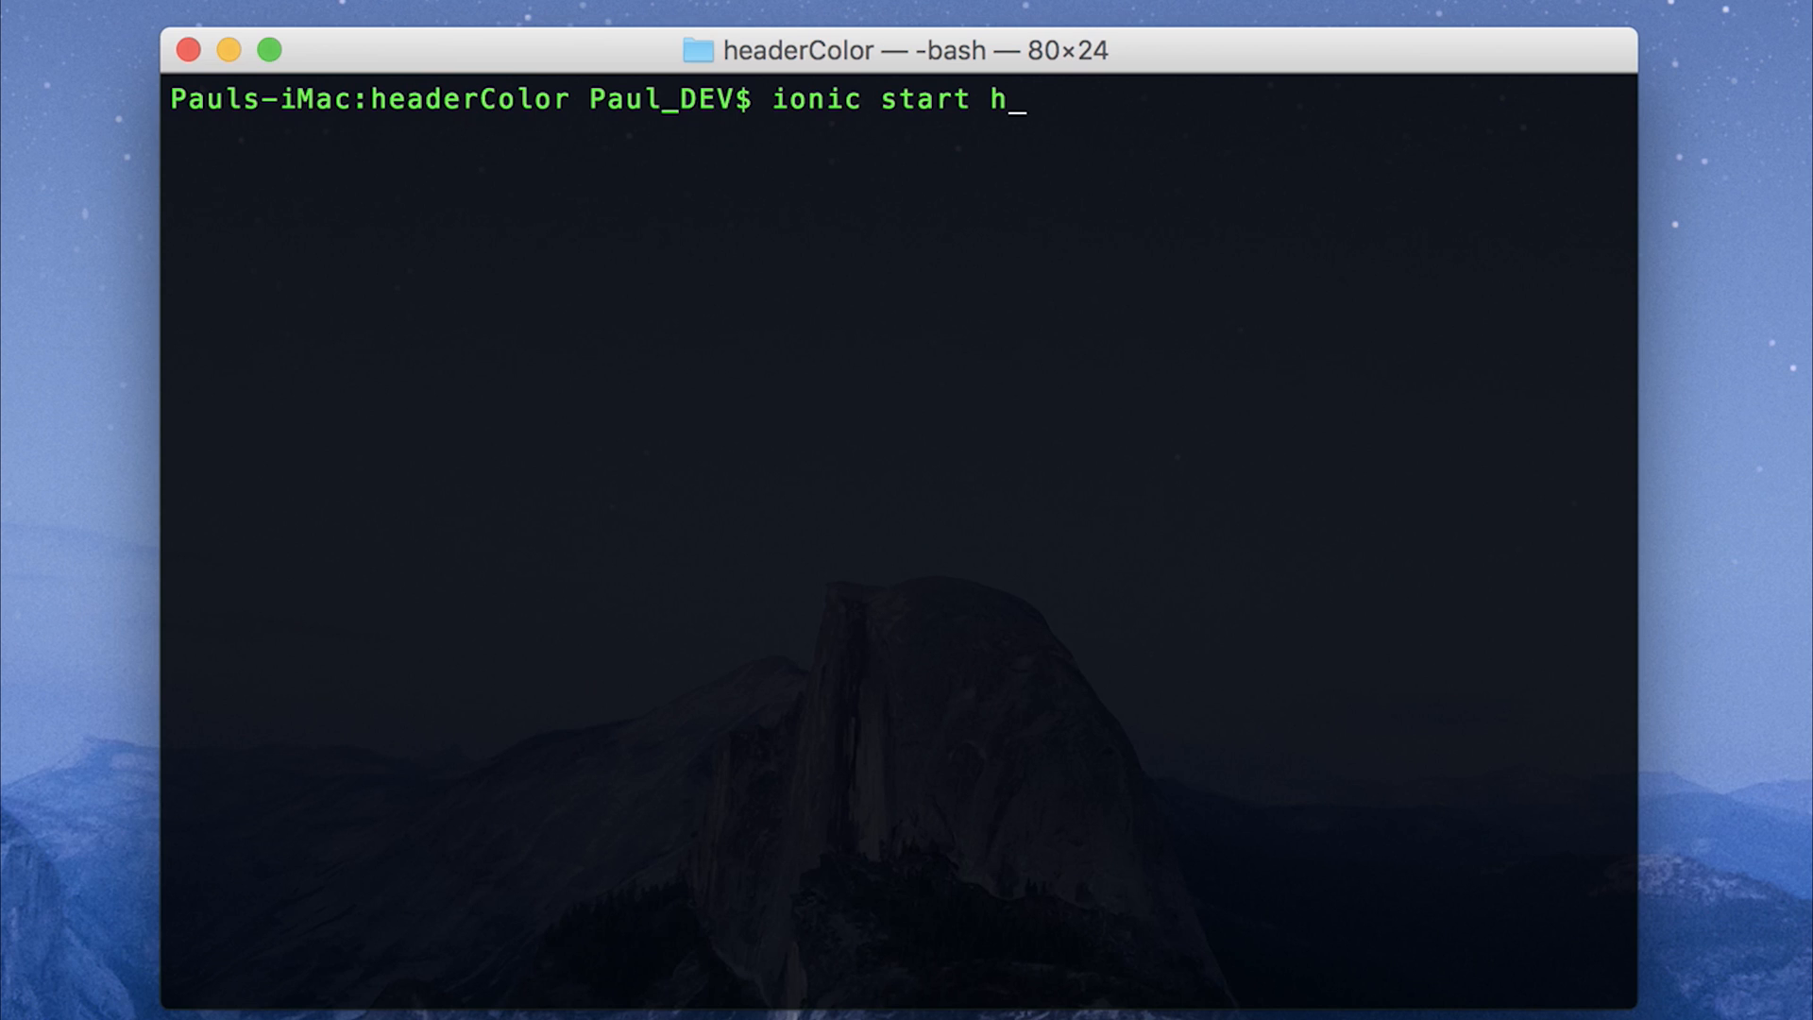
type("eaderColor bla")
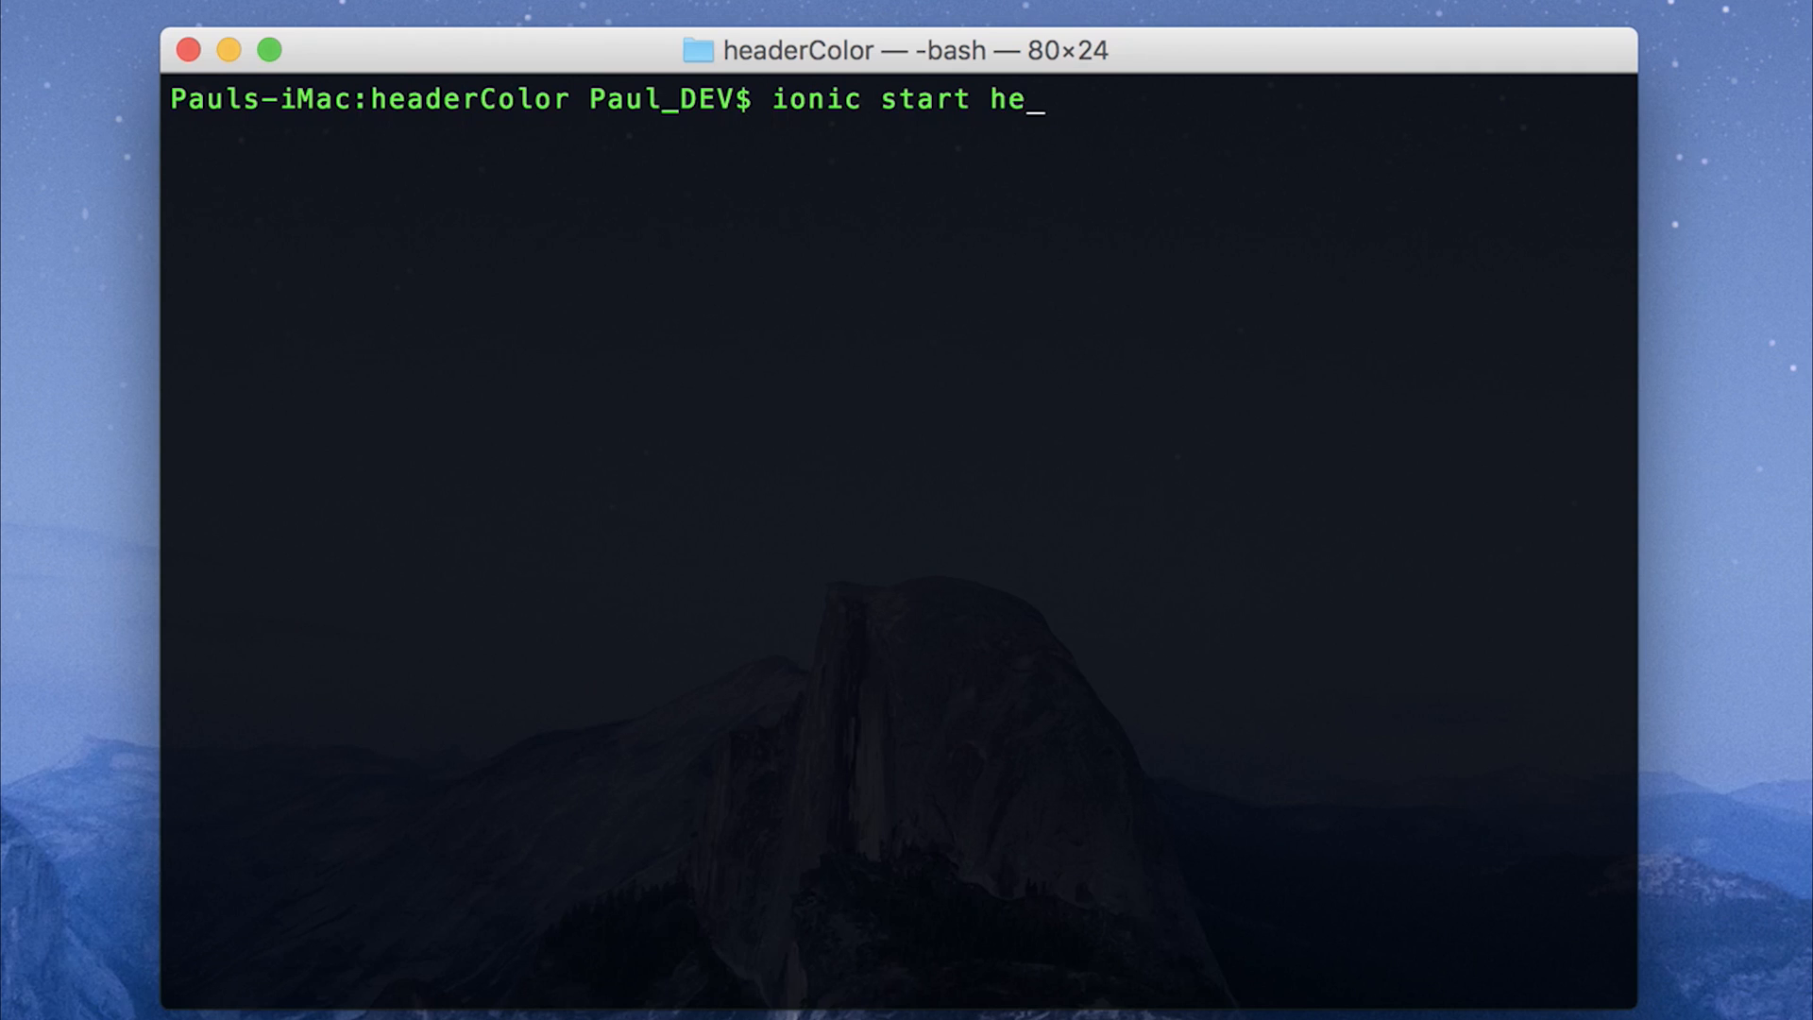
key("ctrl+u")
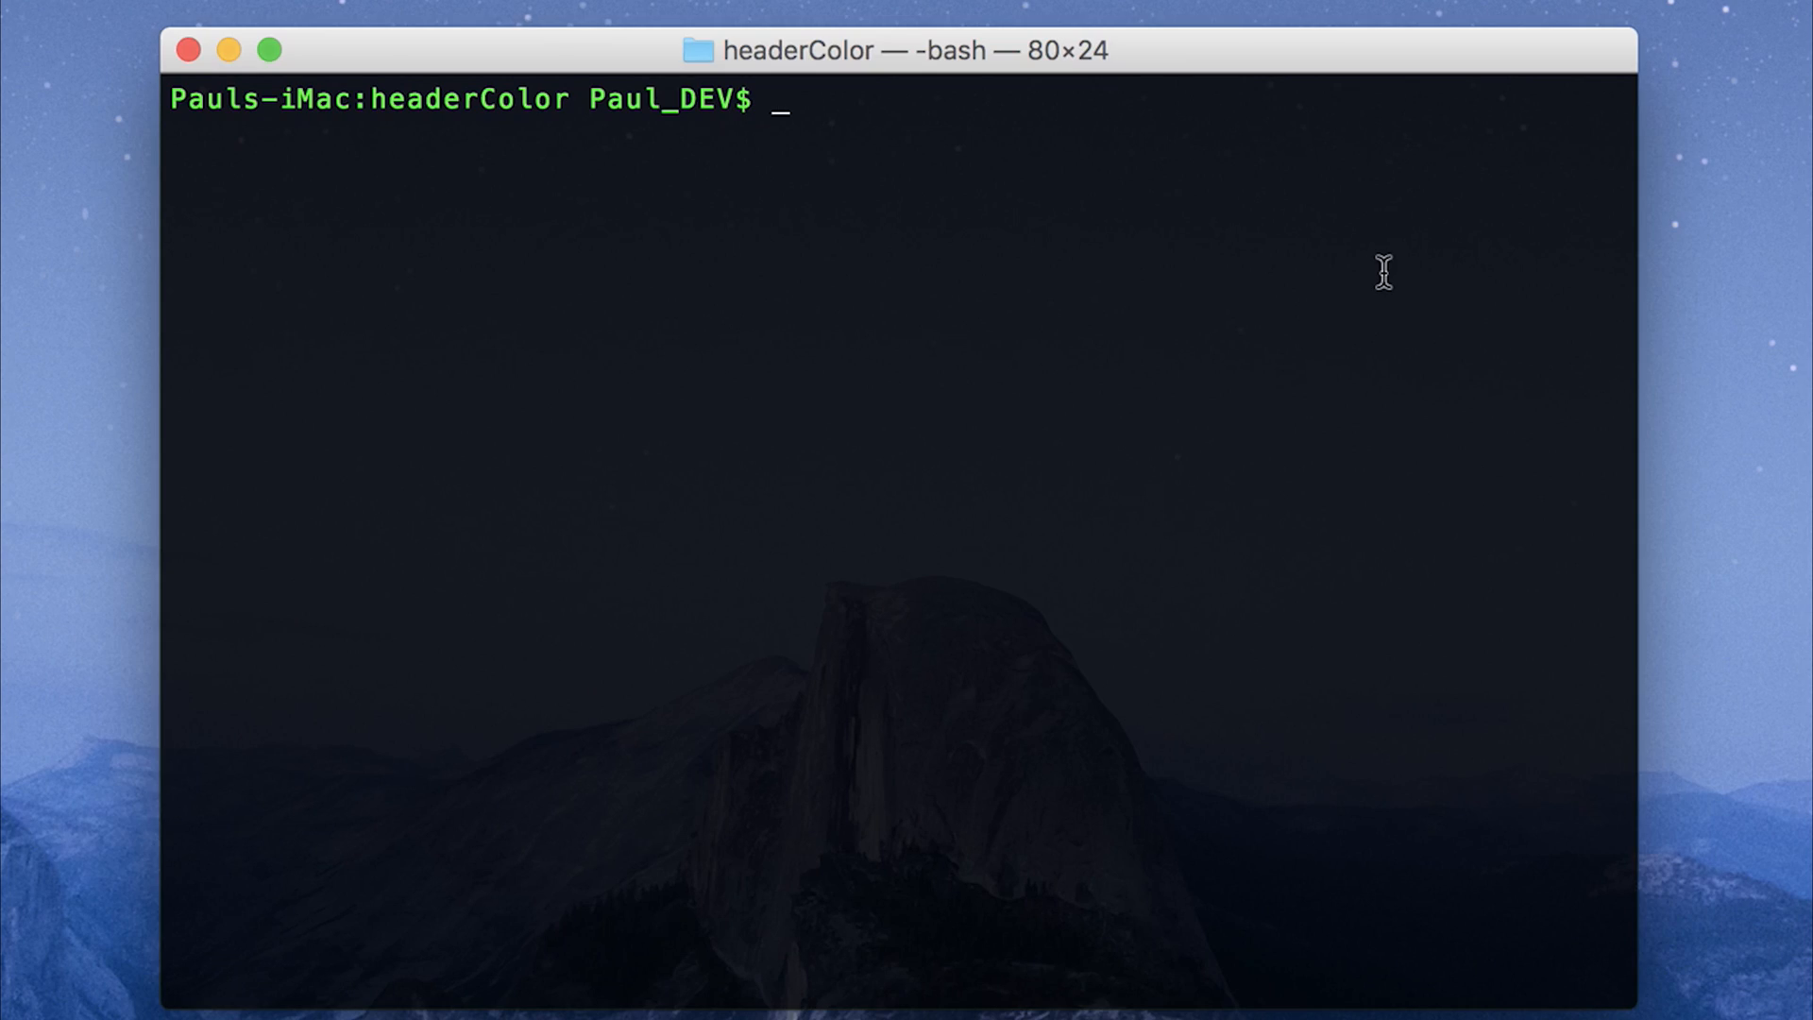
type("ionic plugi")
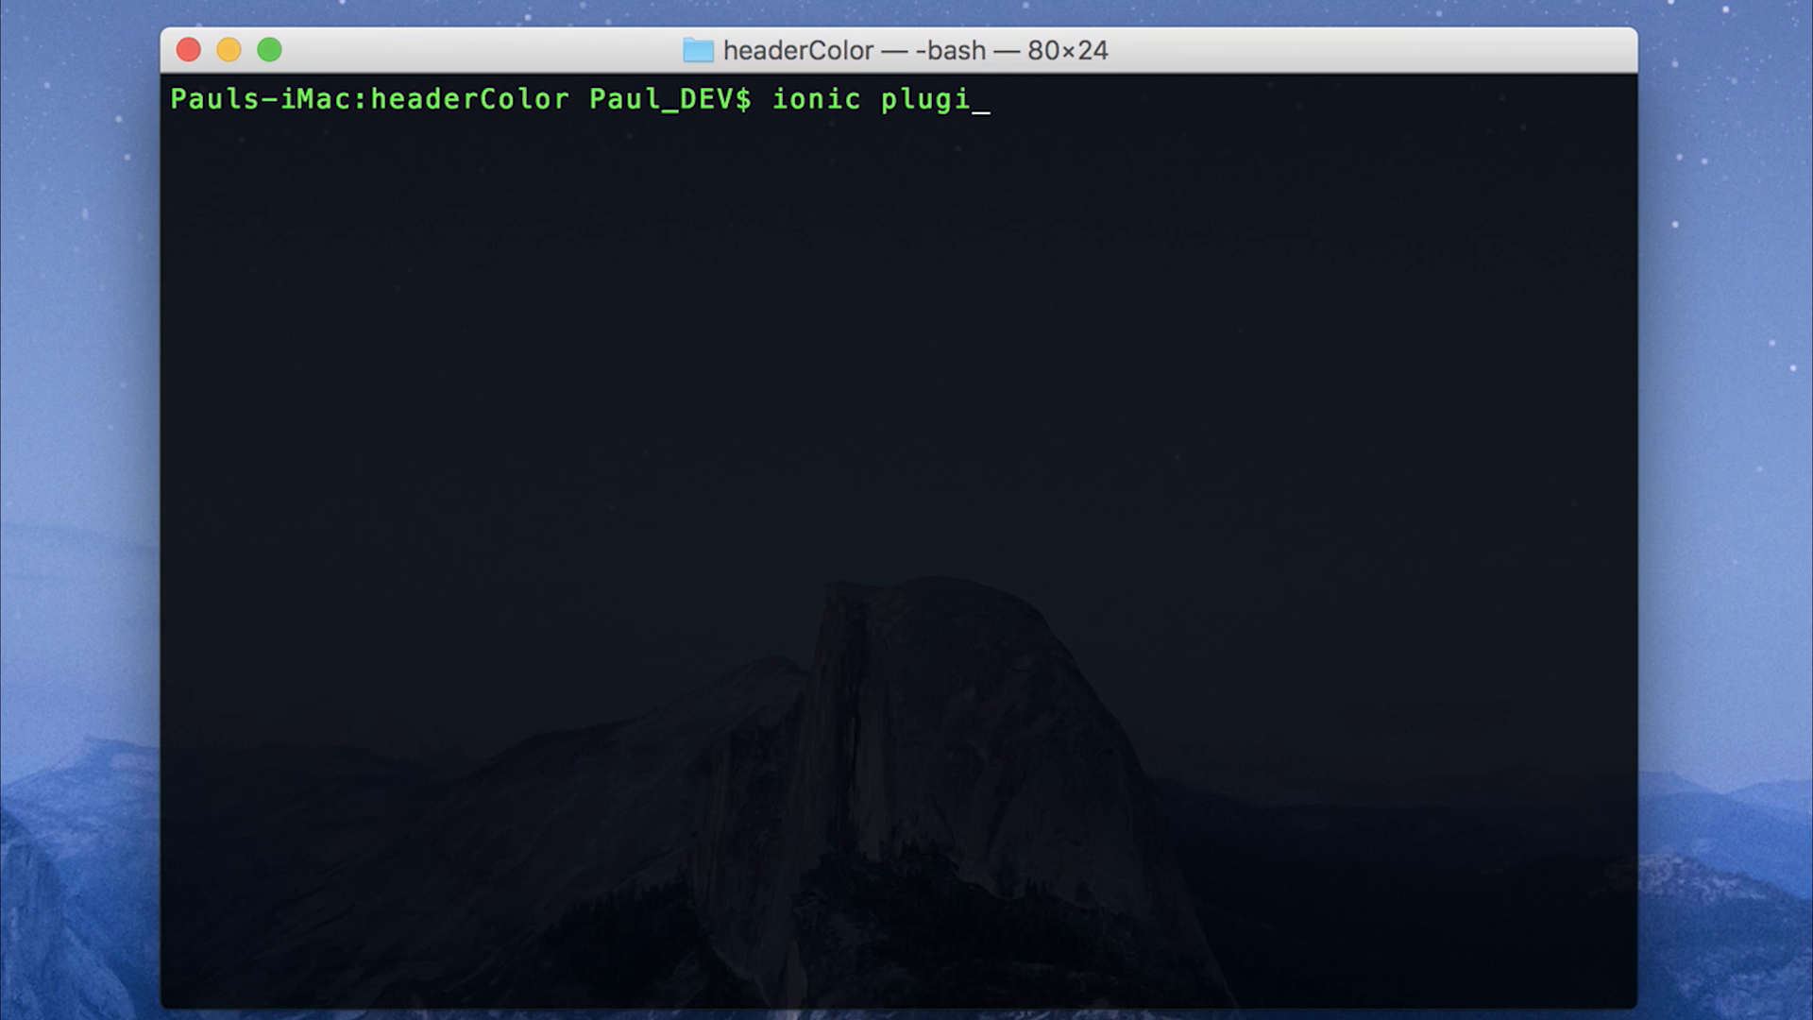
type("n add cordova-plugin-headercolor")
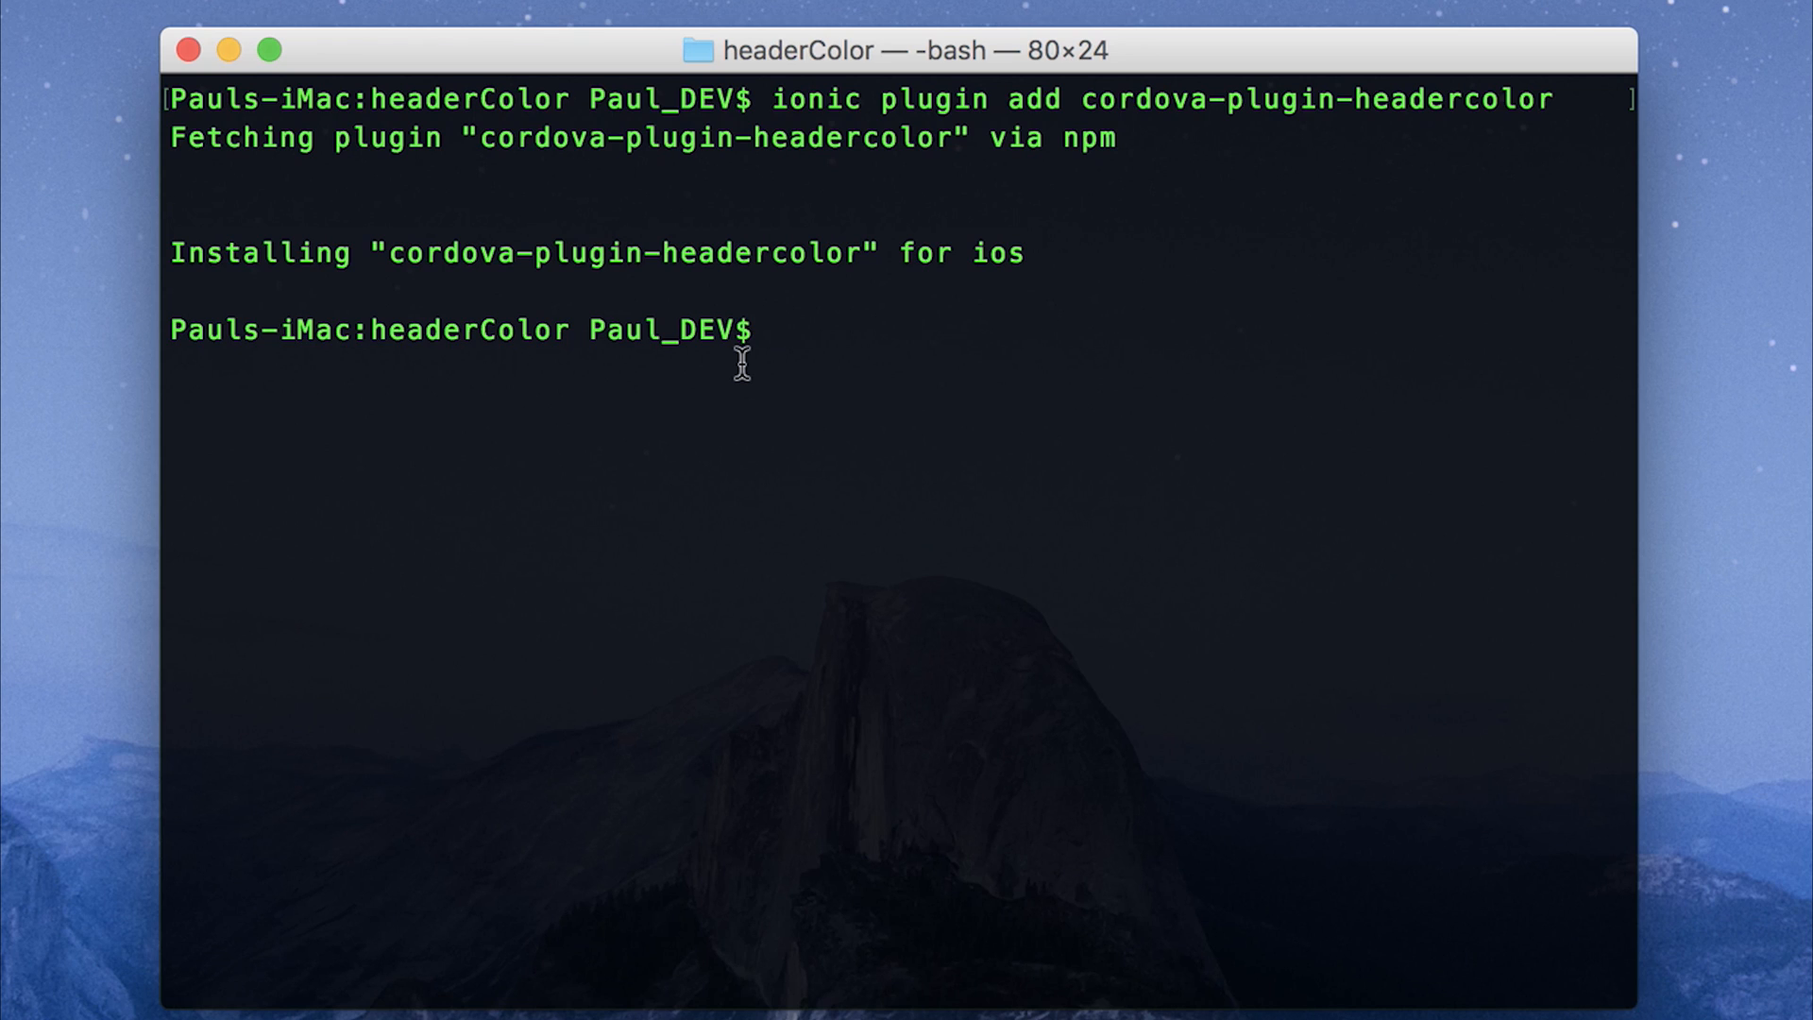
type("npm ins")
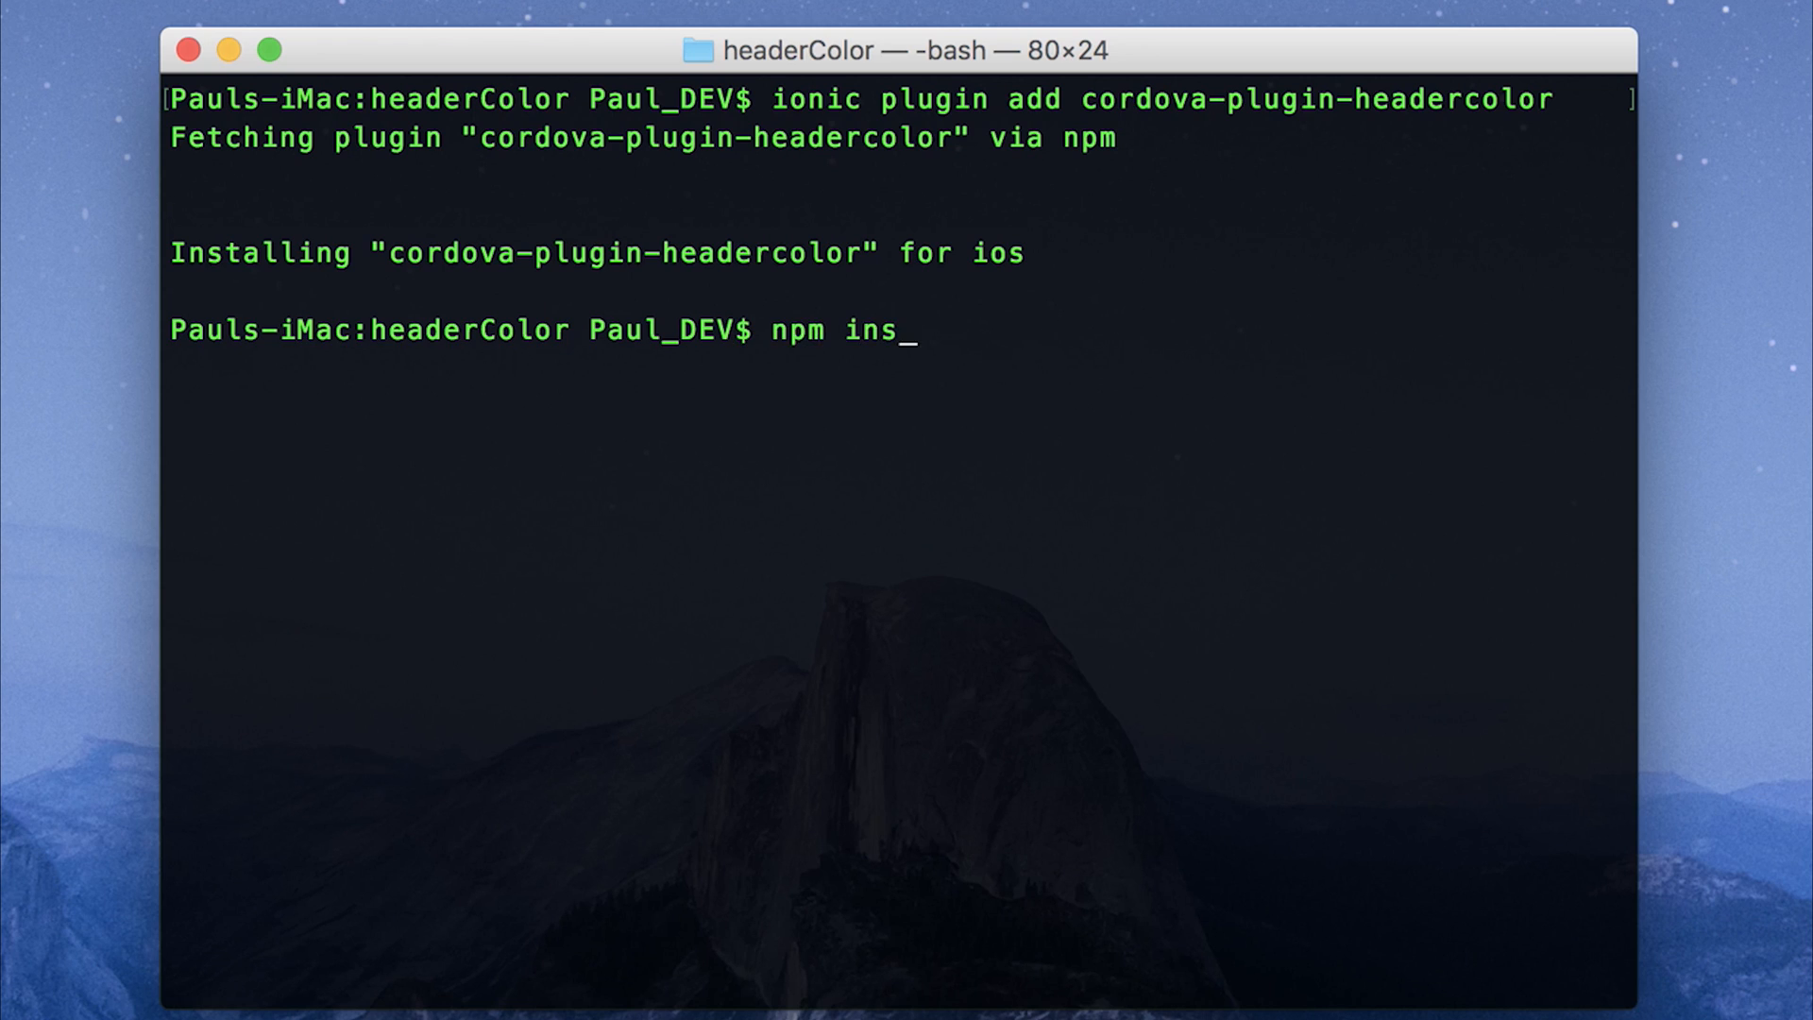
type("tall @ionic-native/")
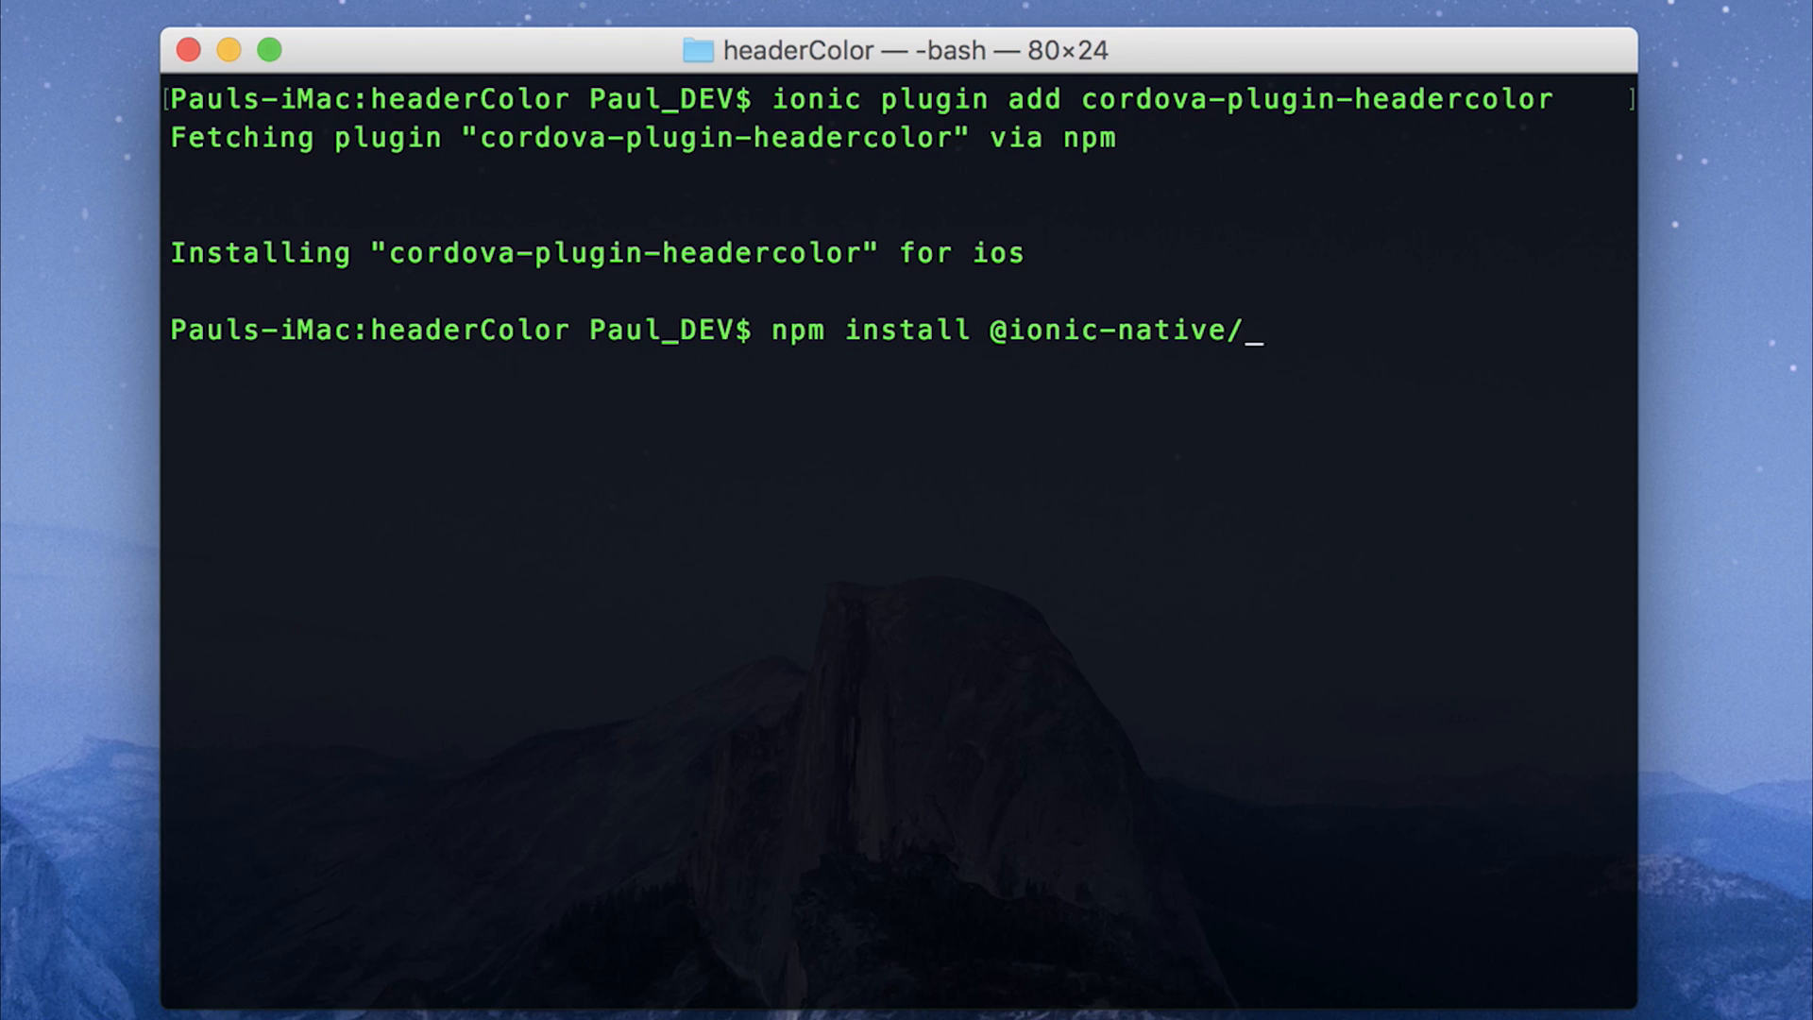
type("header-color --save")
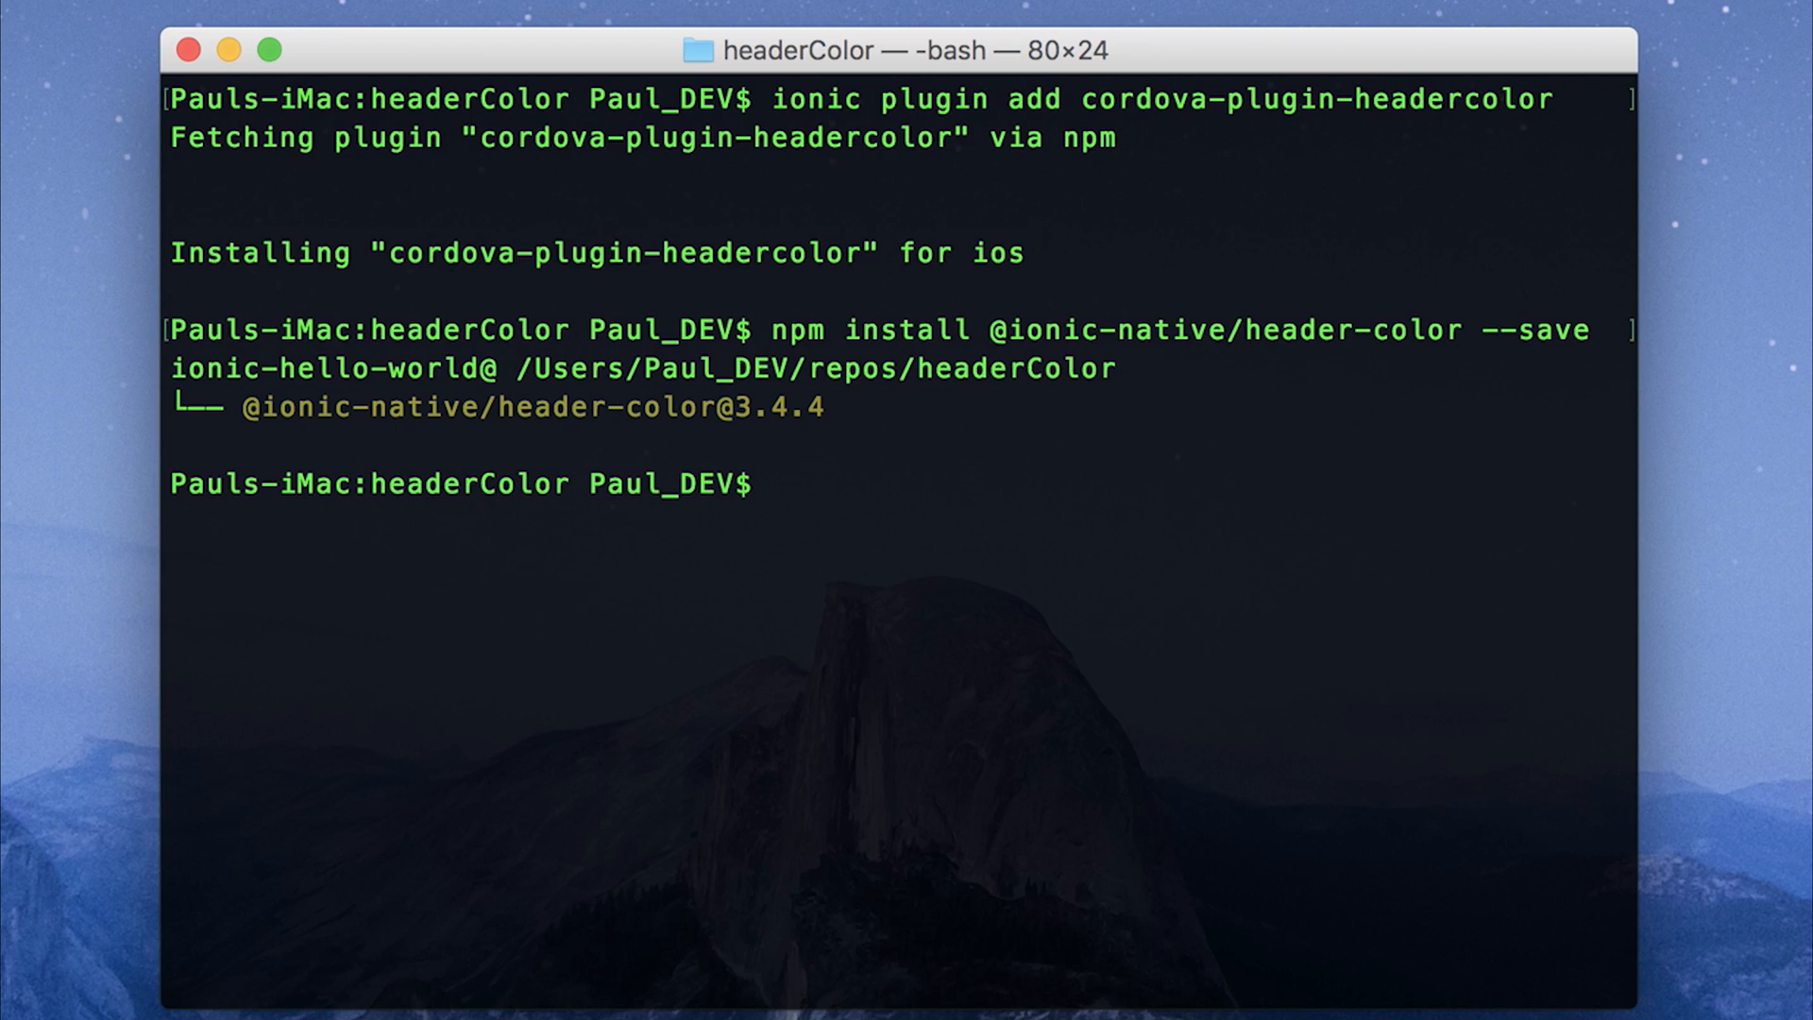
type("code .")
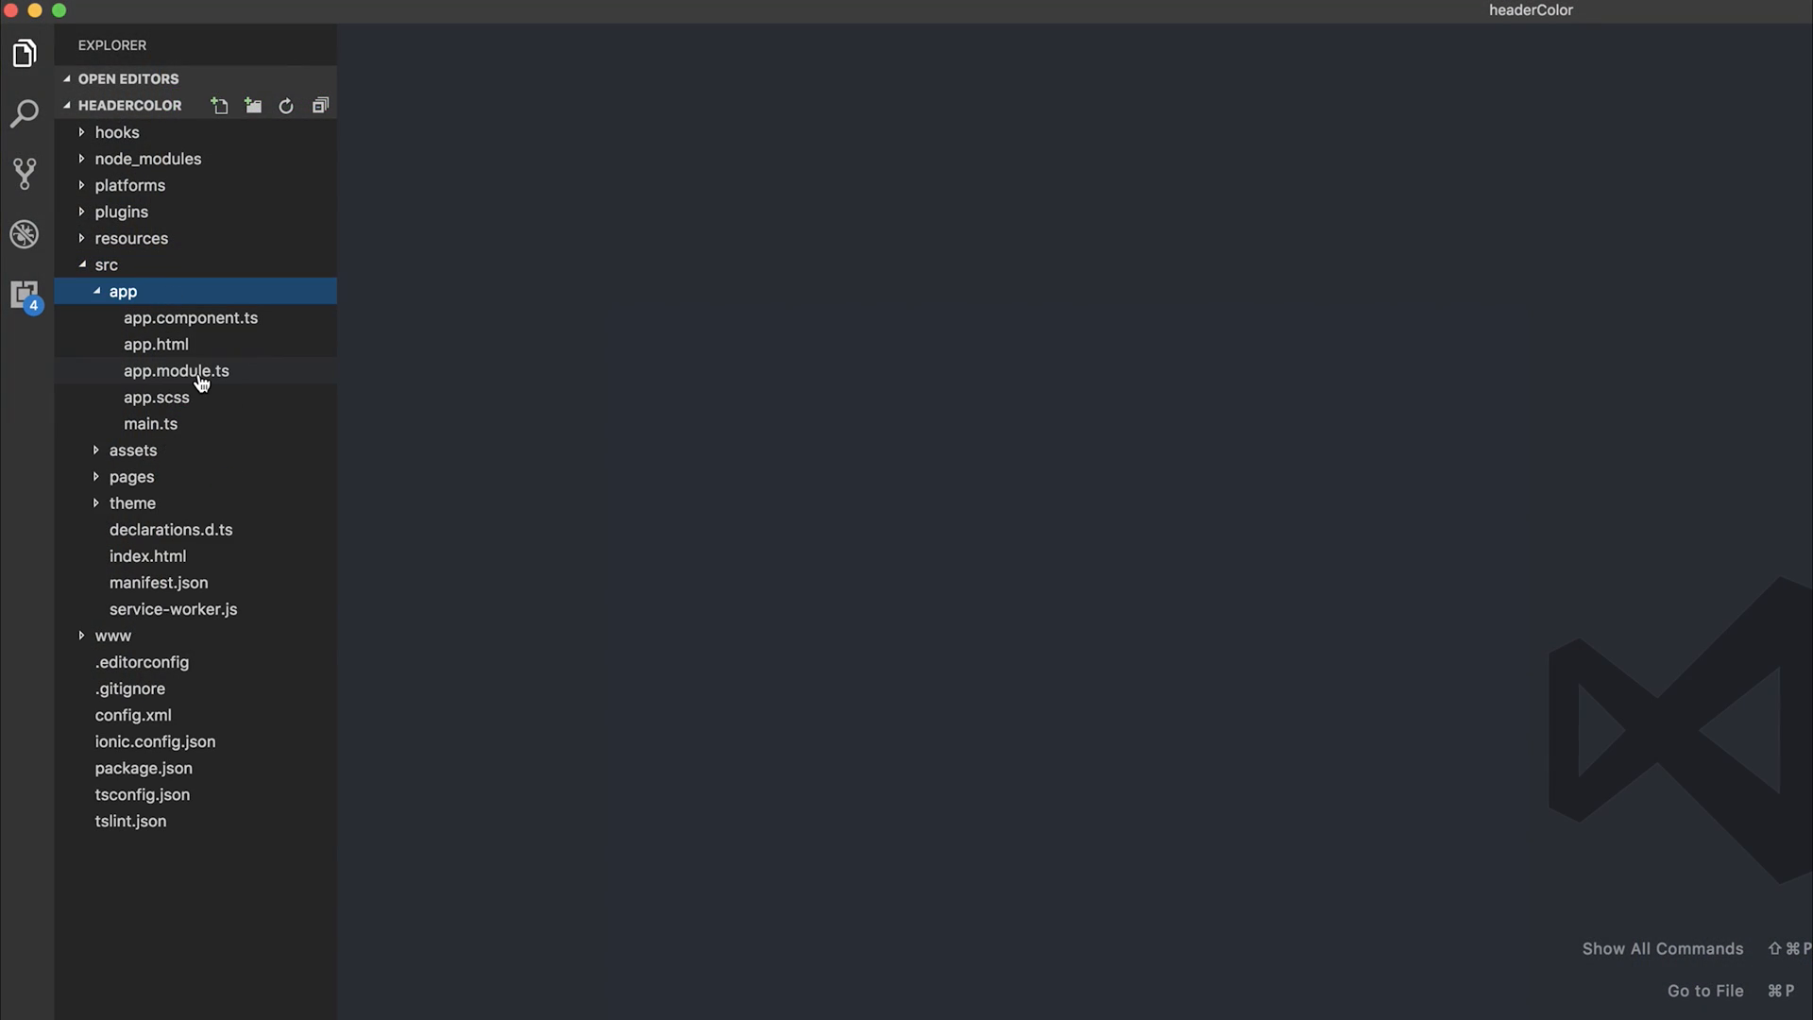
double_click(177, 370)
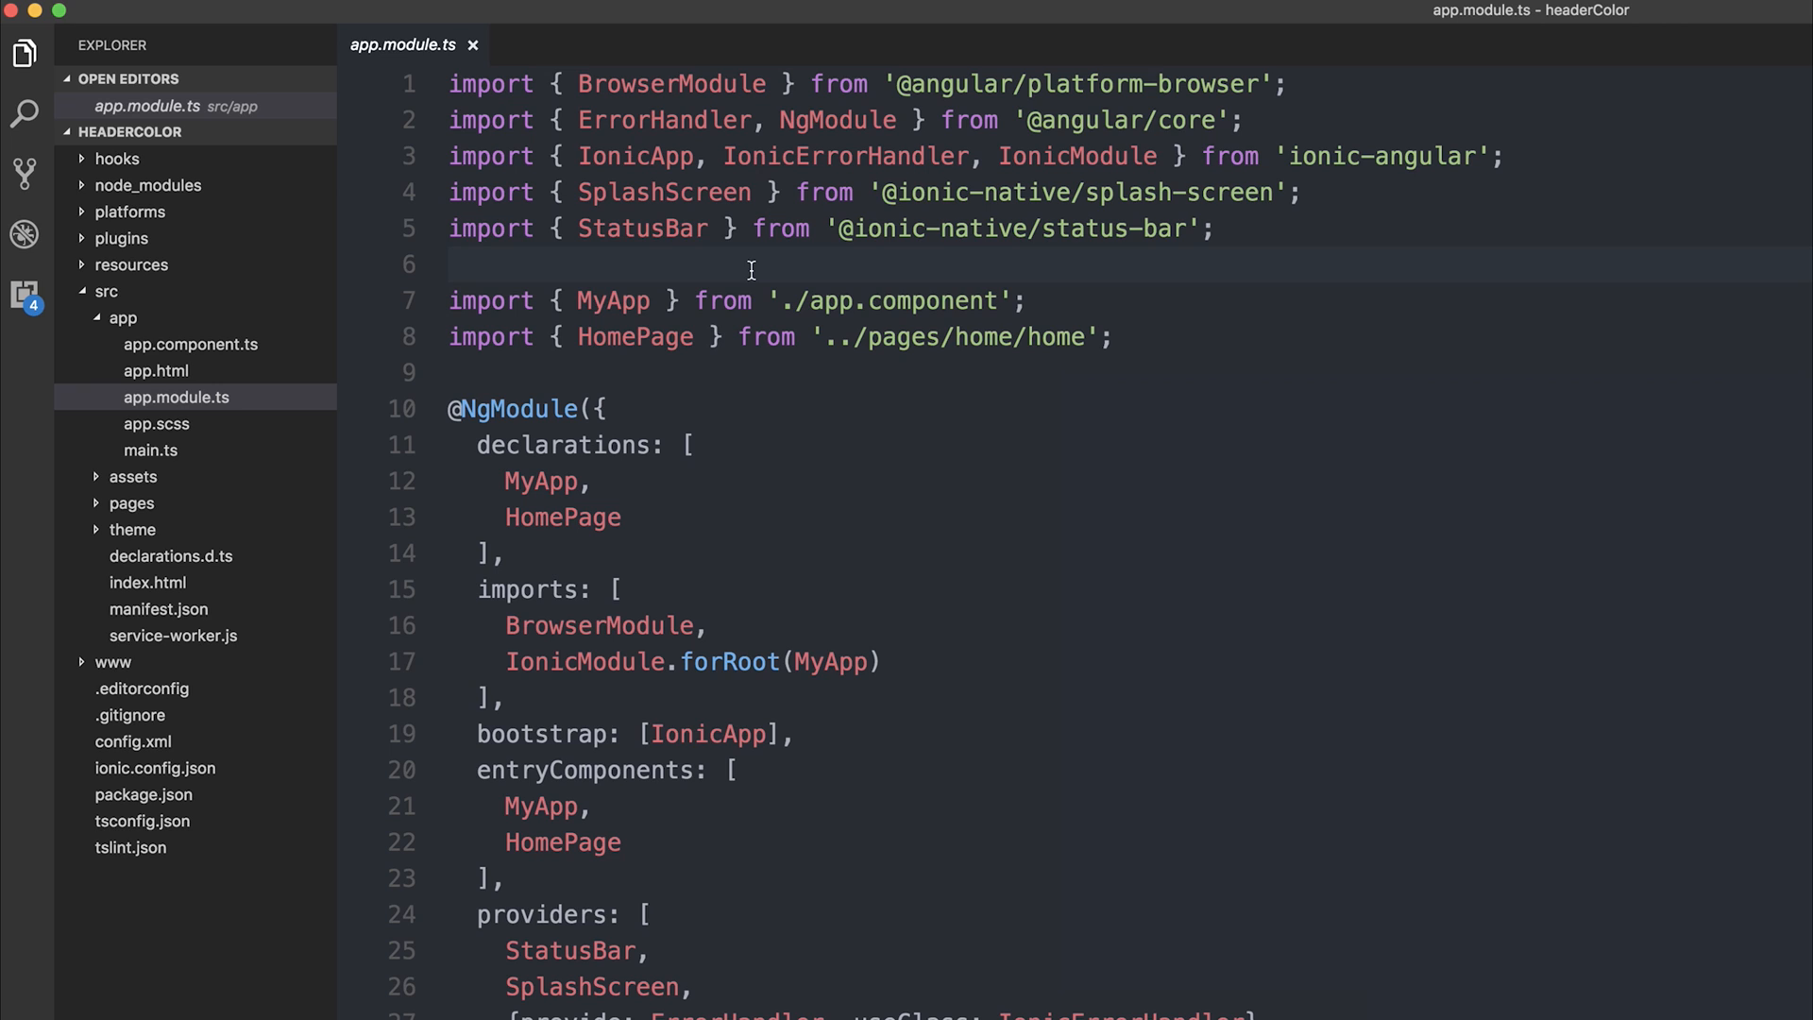
type("import {} fro")
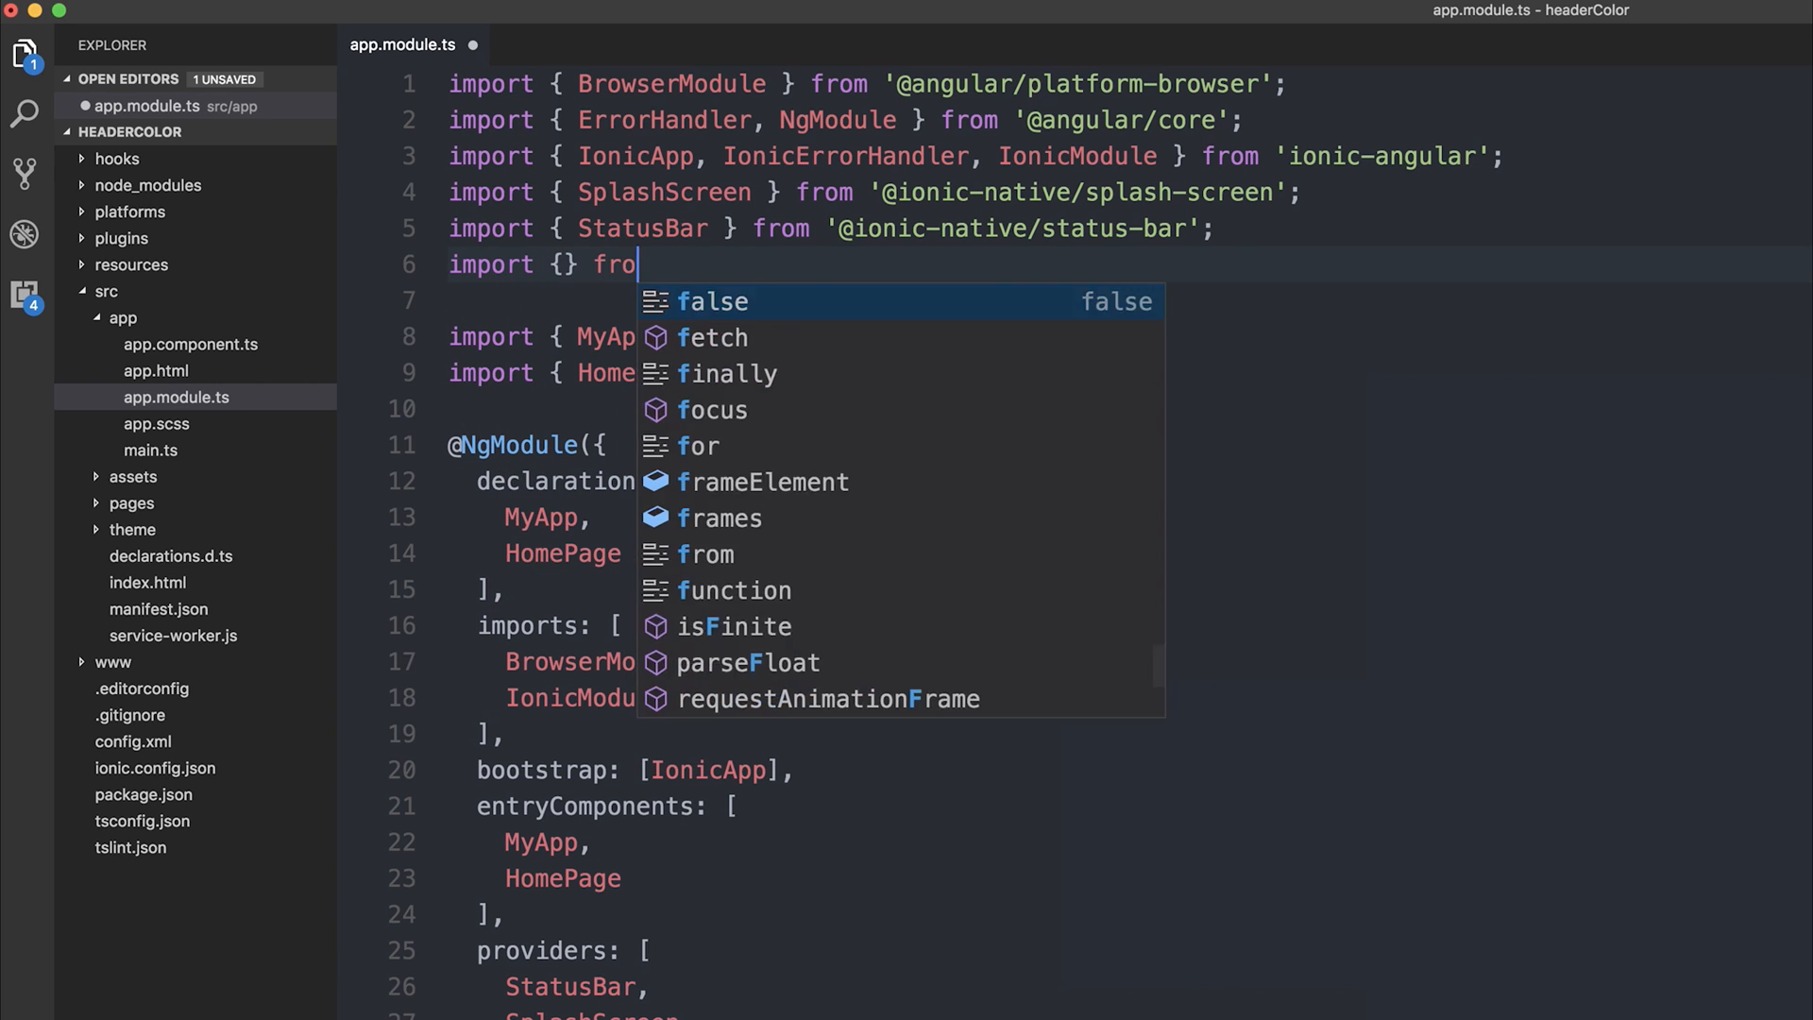
type("m '@ionic-n")
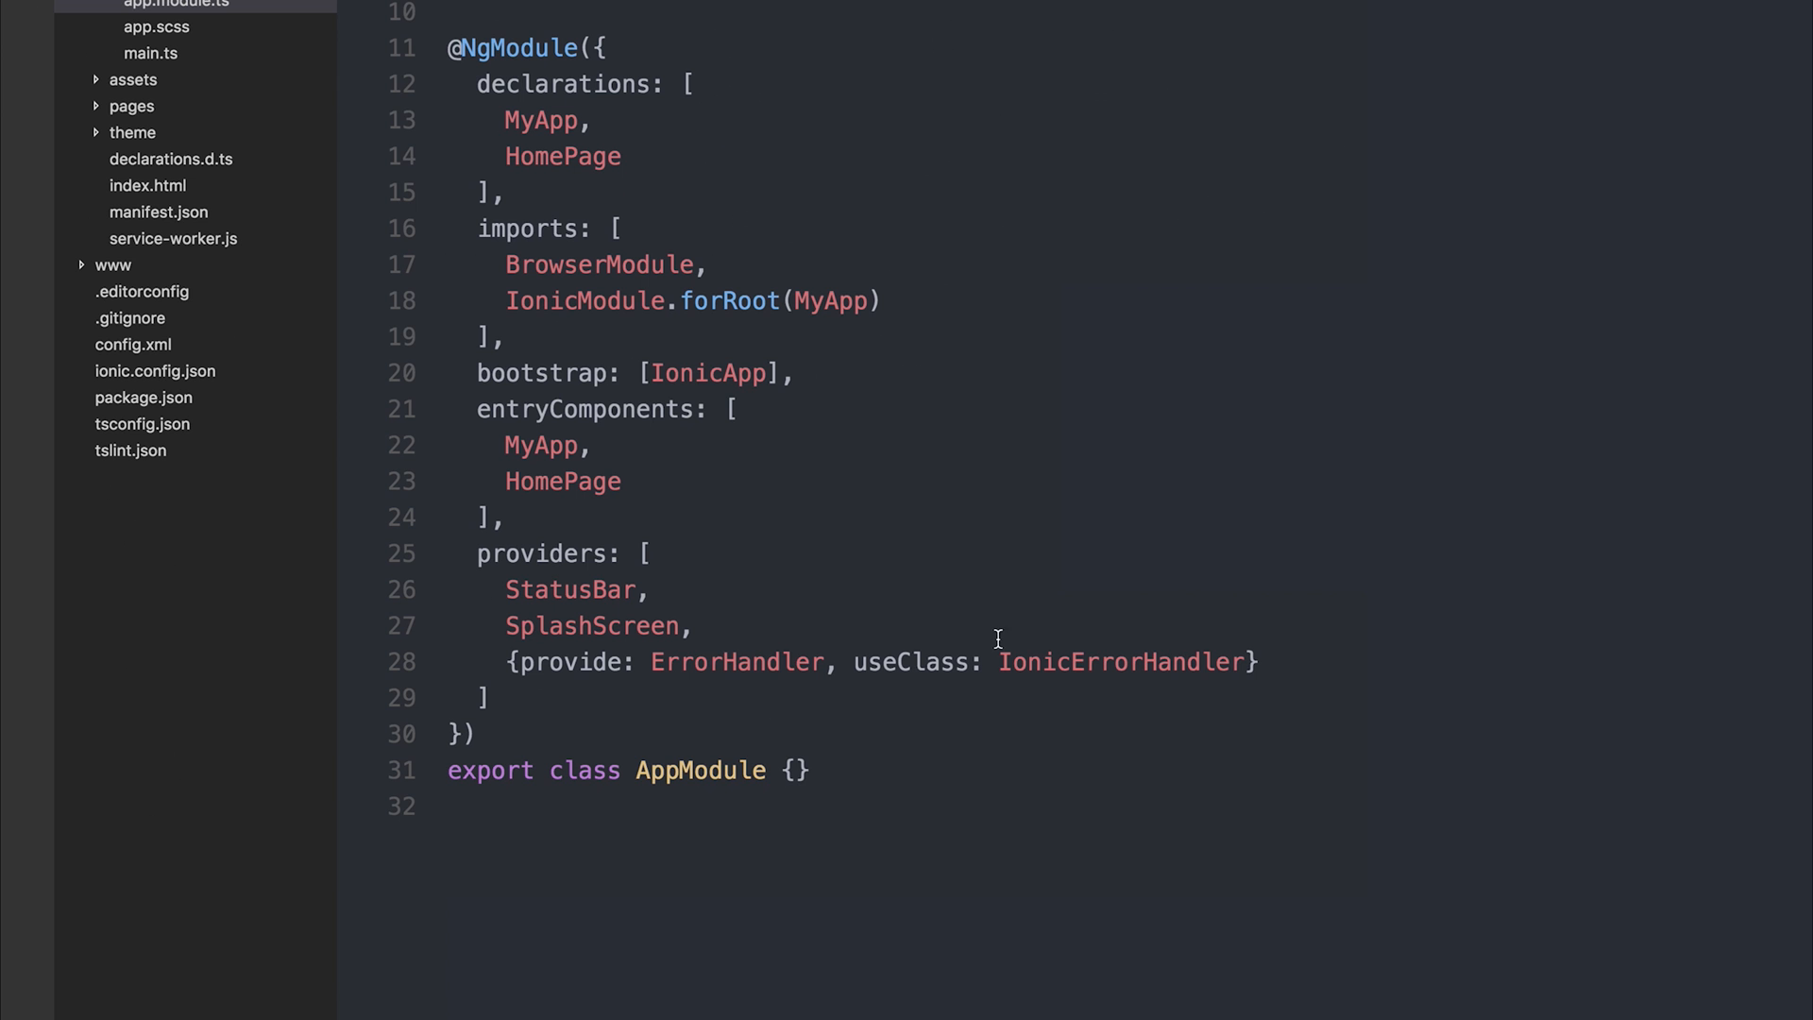
type("Provide")
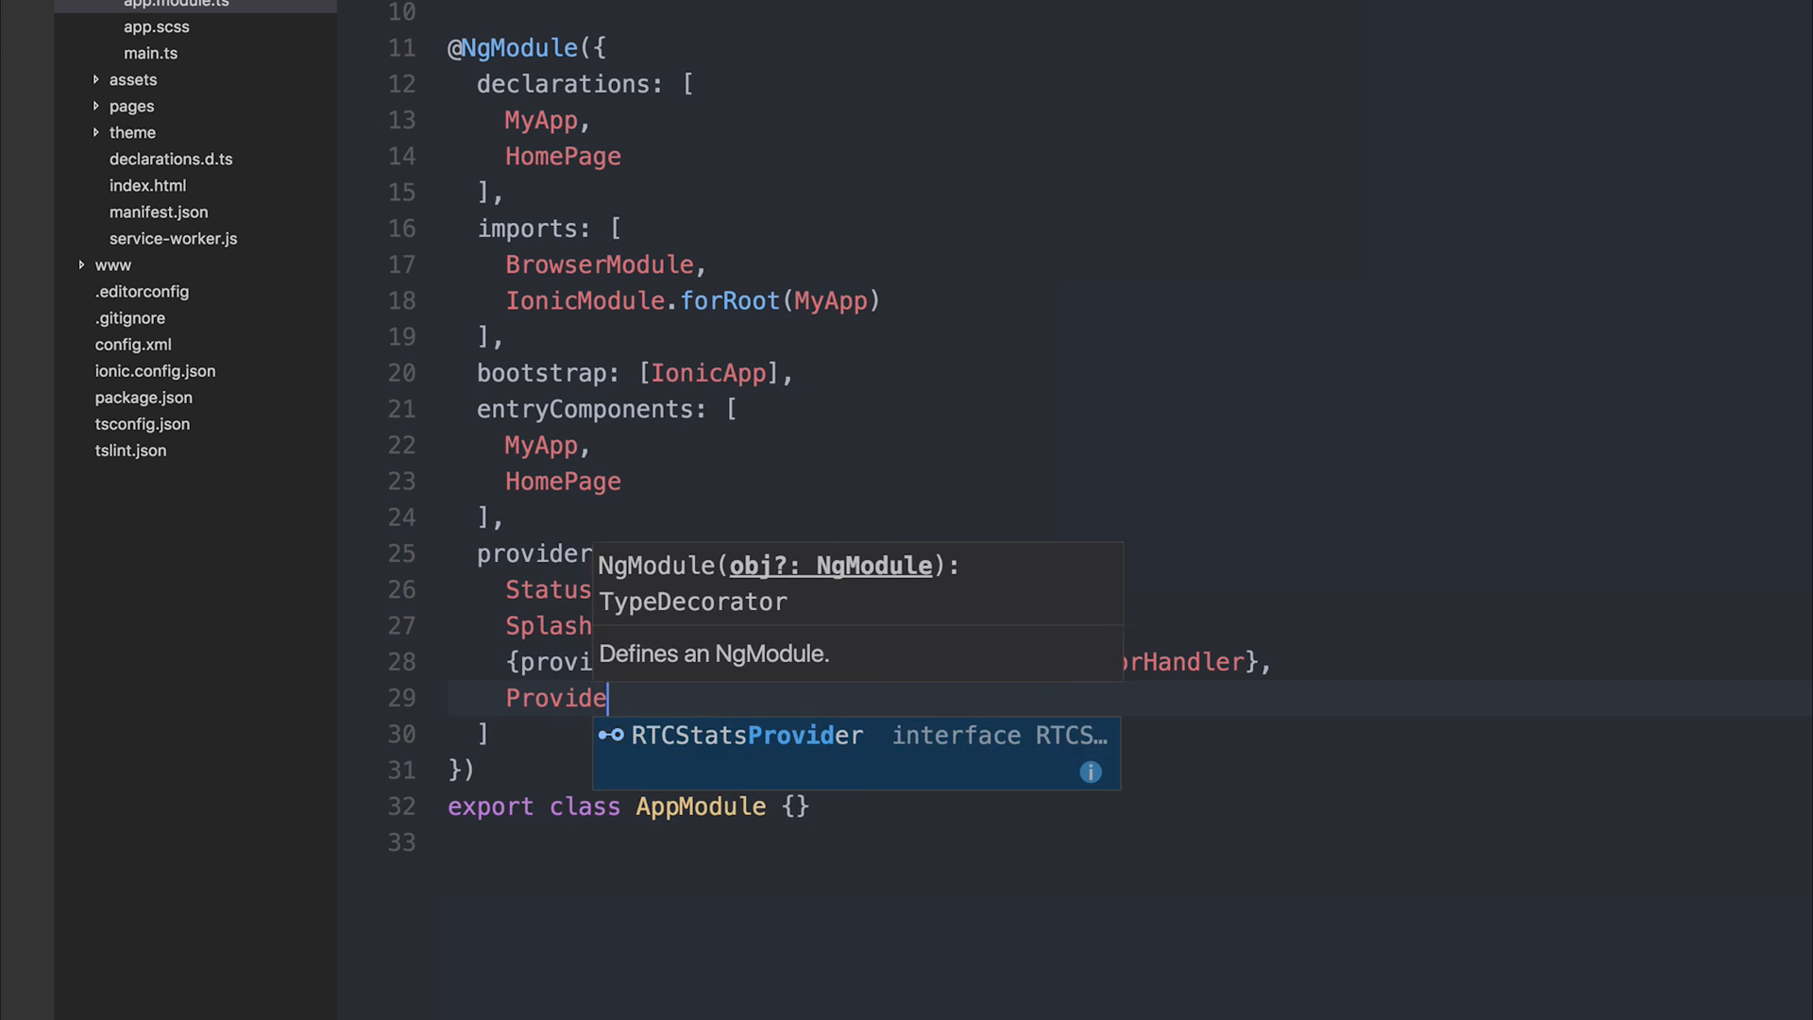
type("Header")
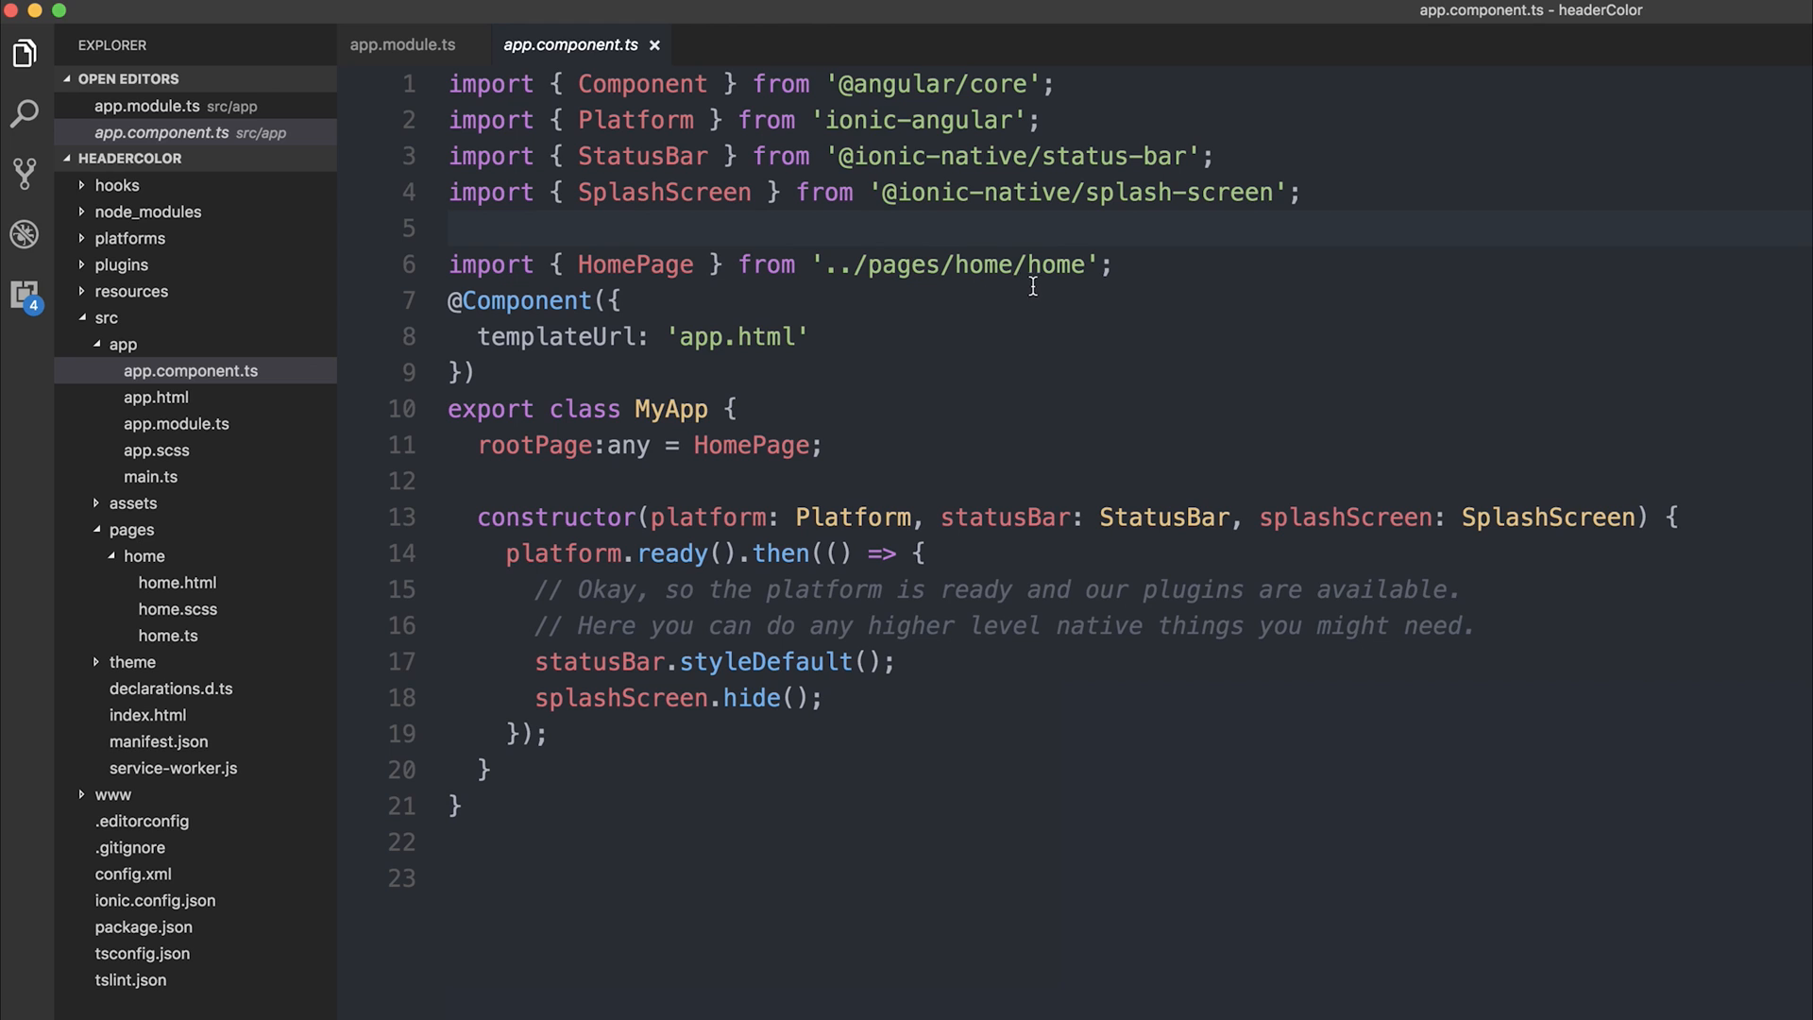
type("]")
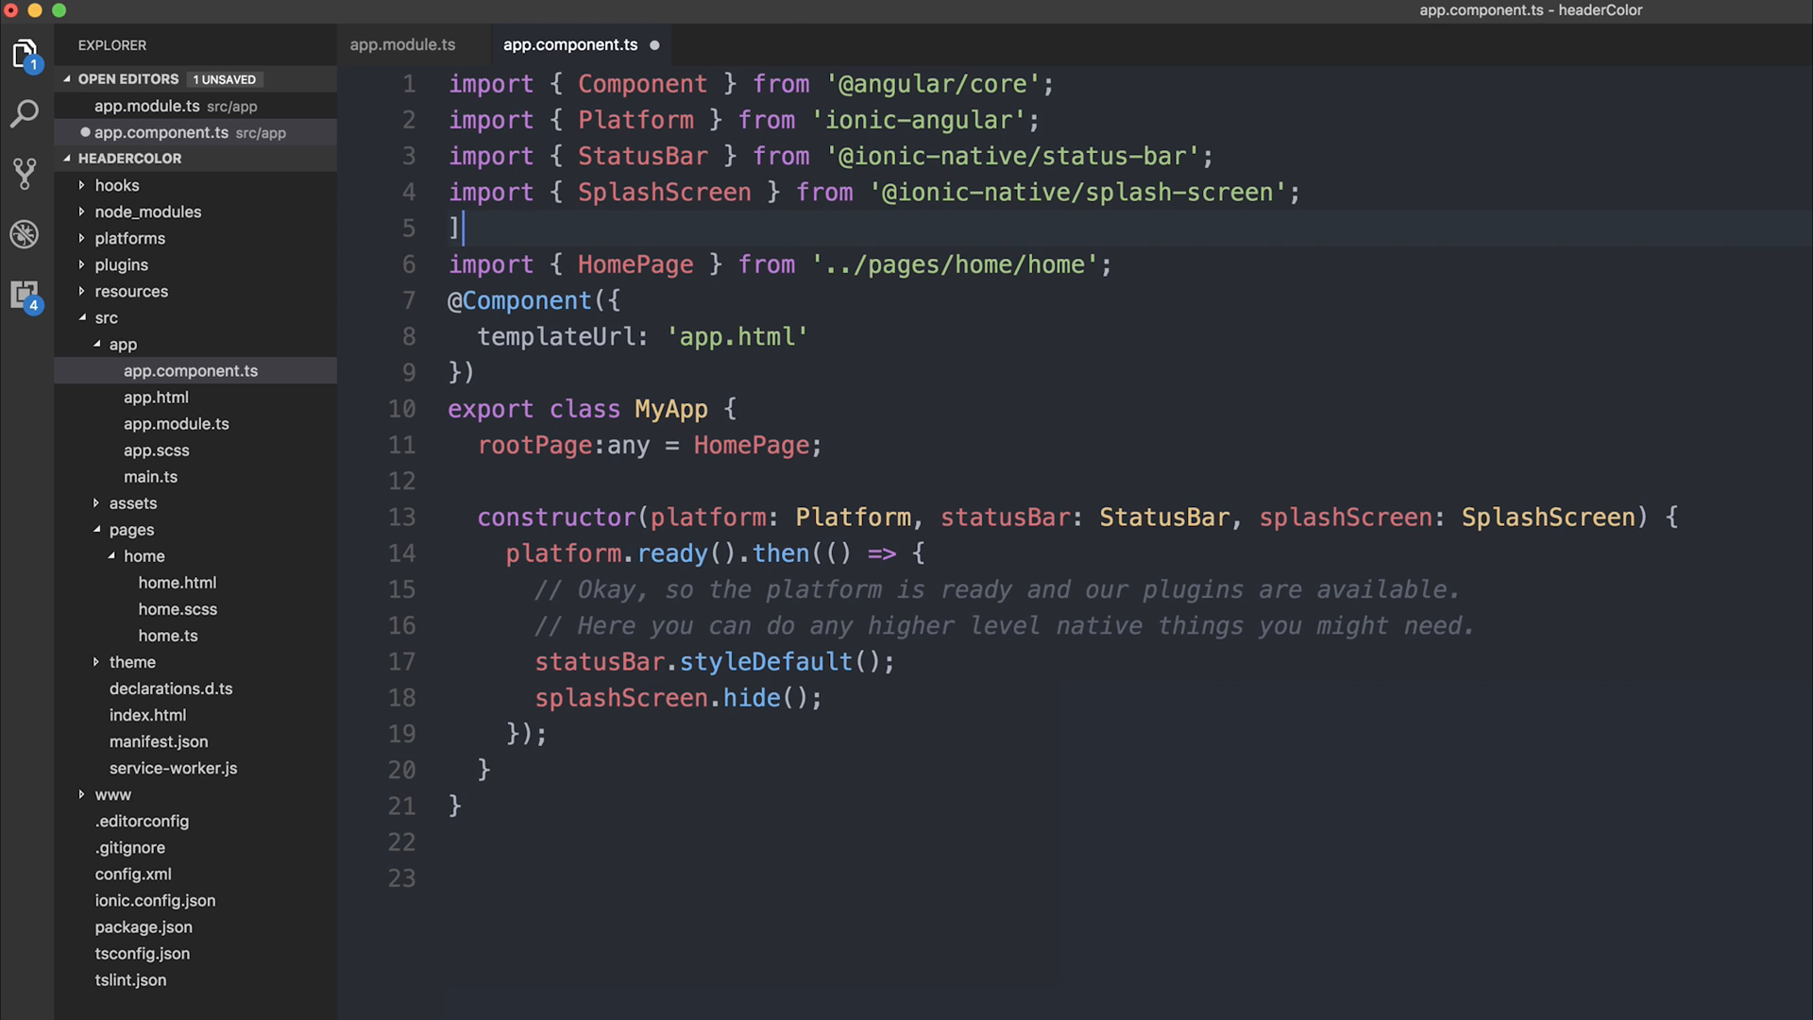
type("import {} from '@onic'")
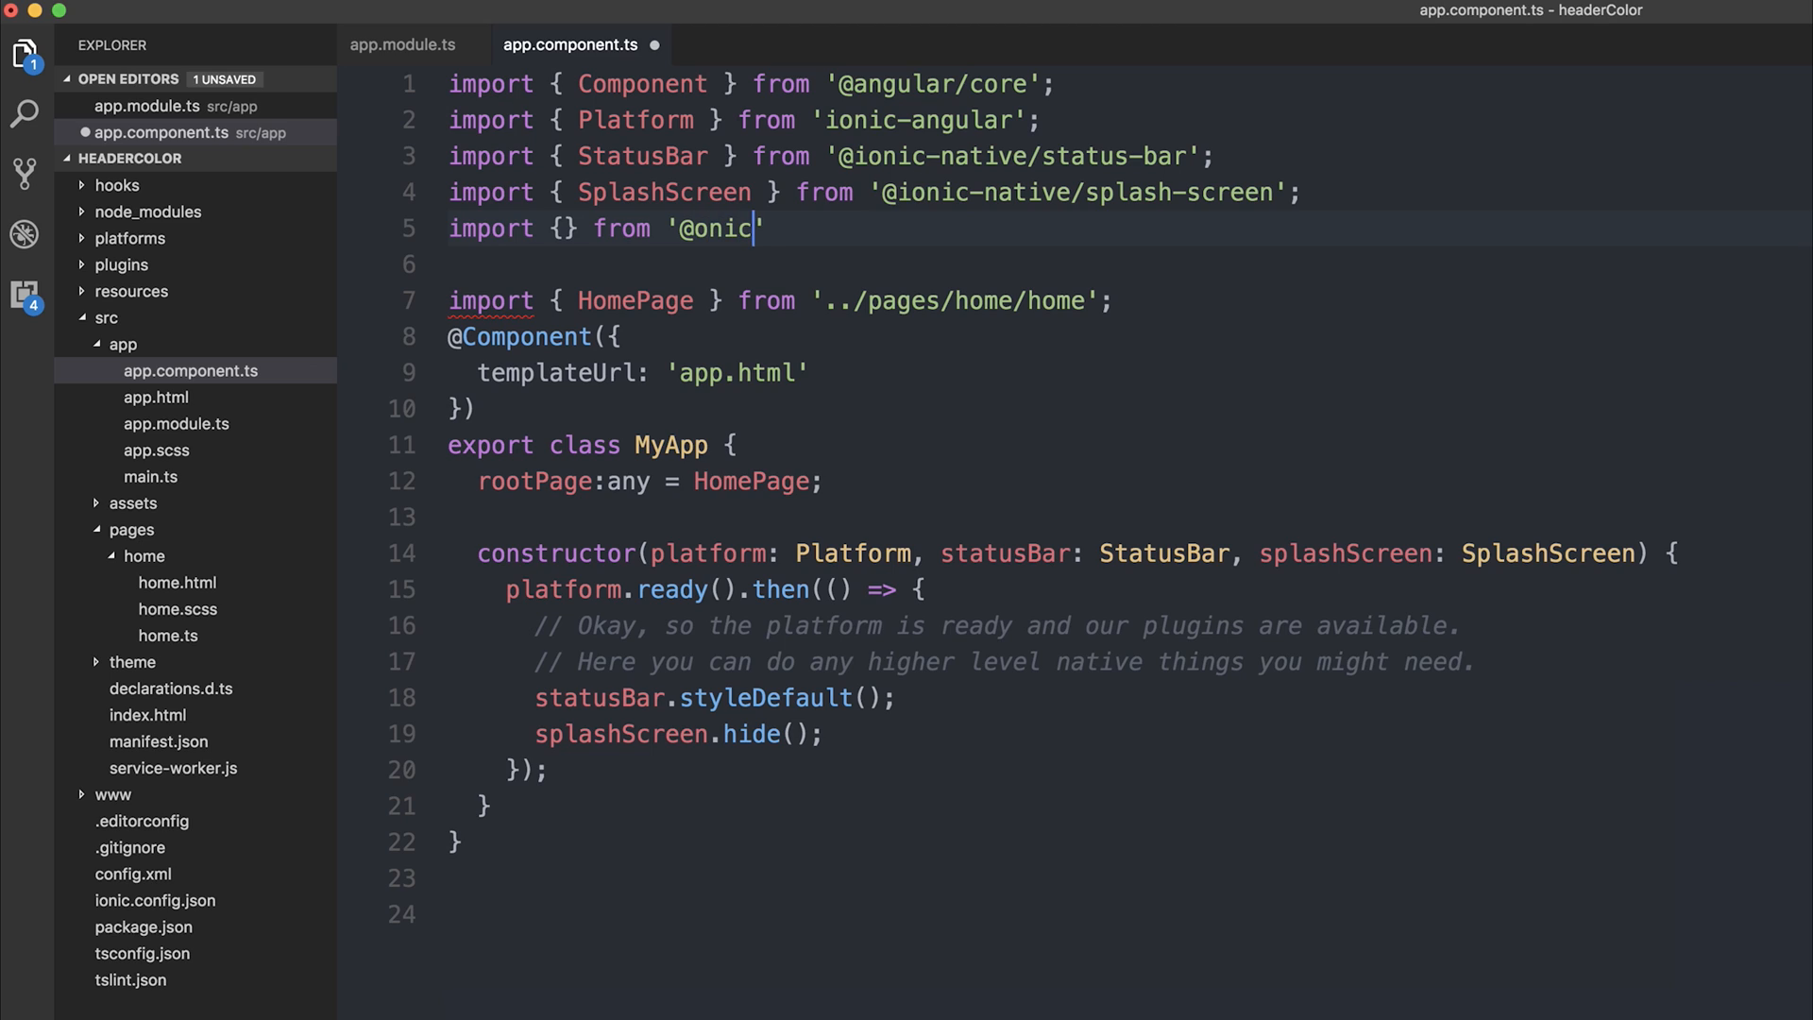
type("ionic-nativ")
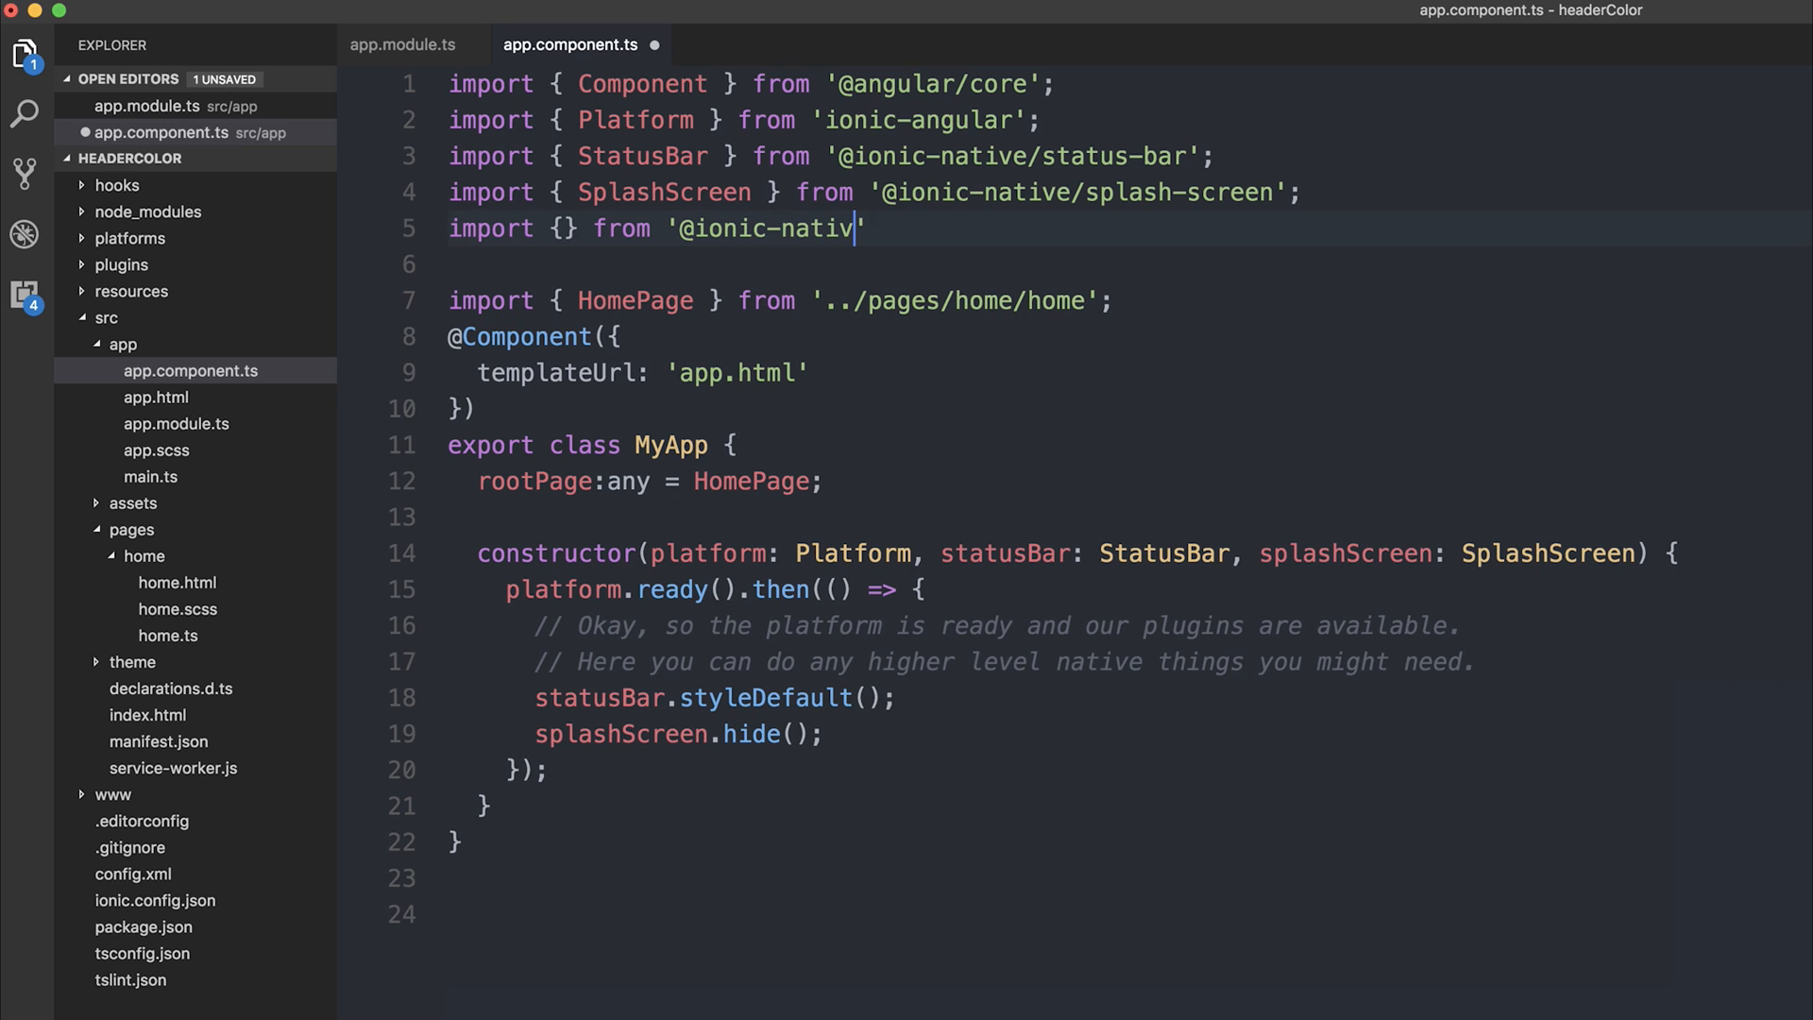
type("e/header-color';")
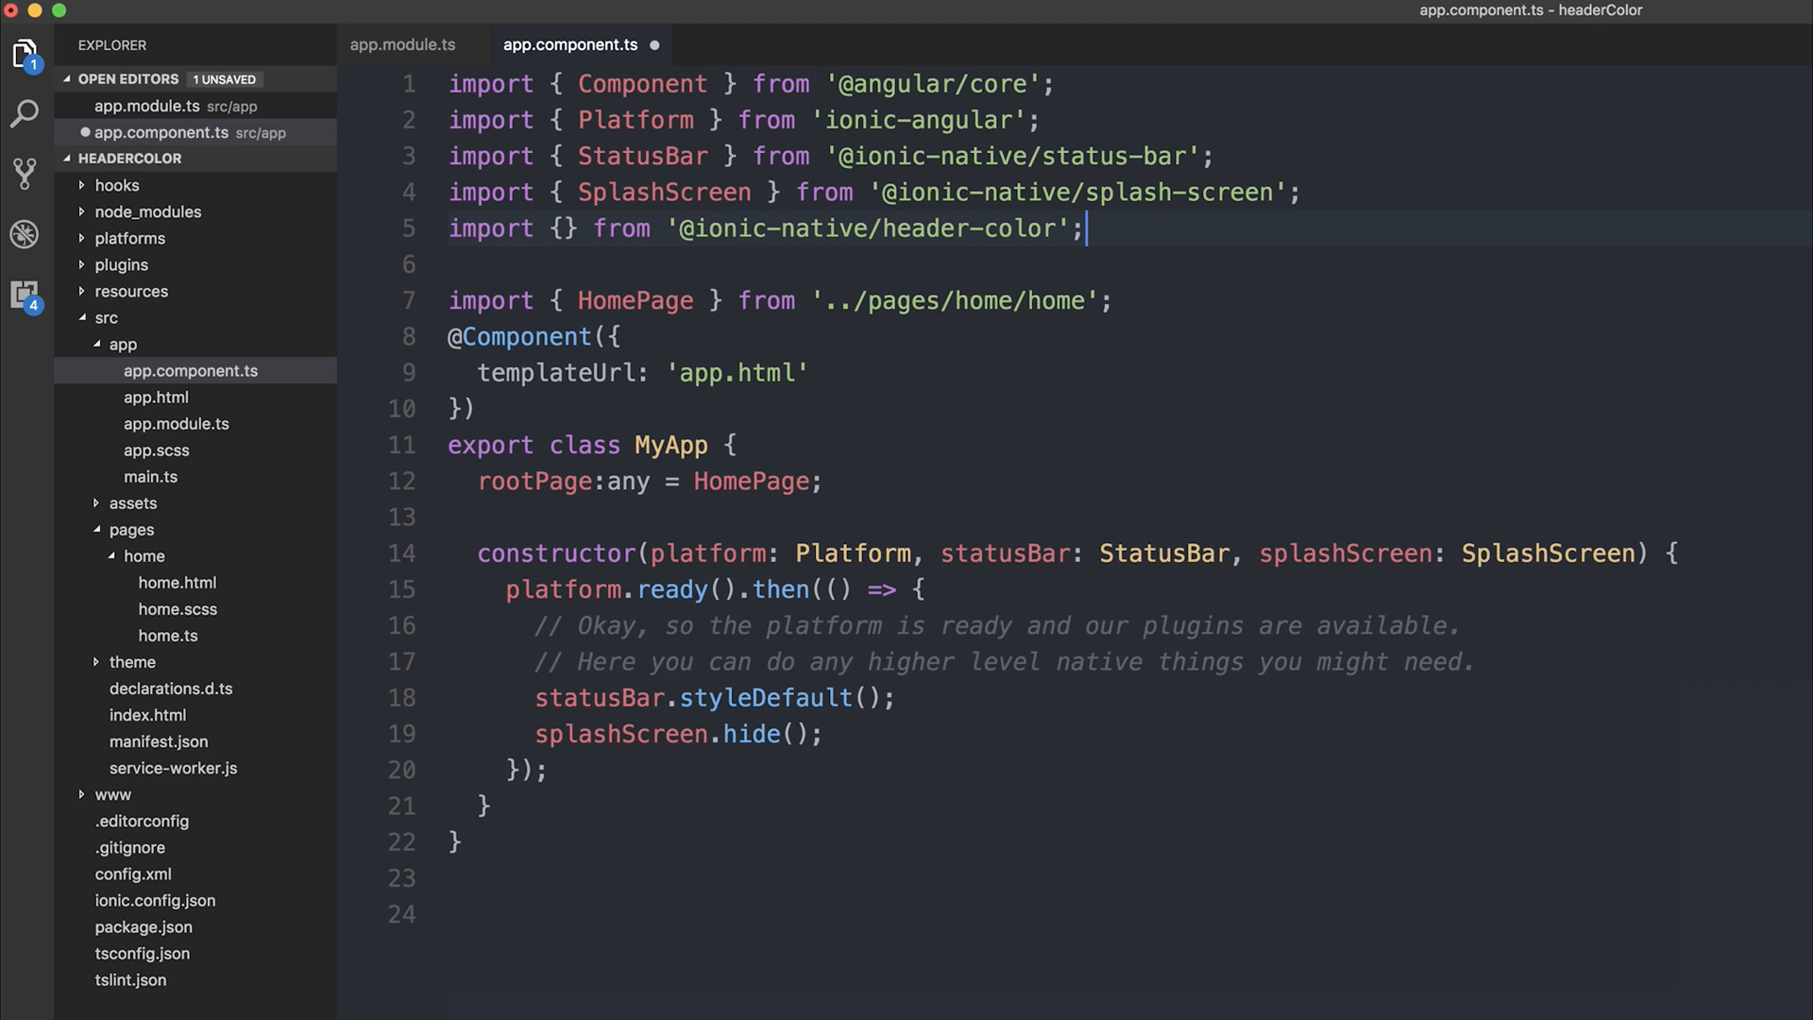
type("Hea")
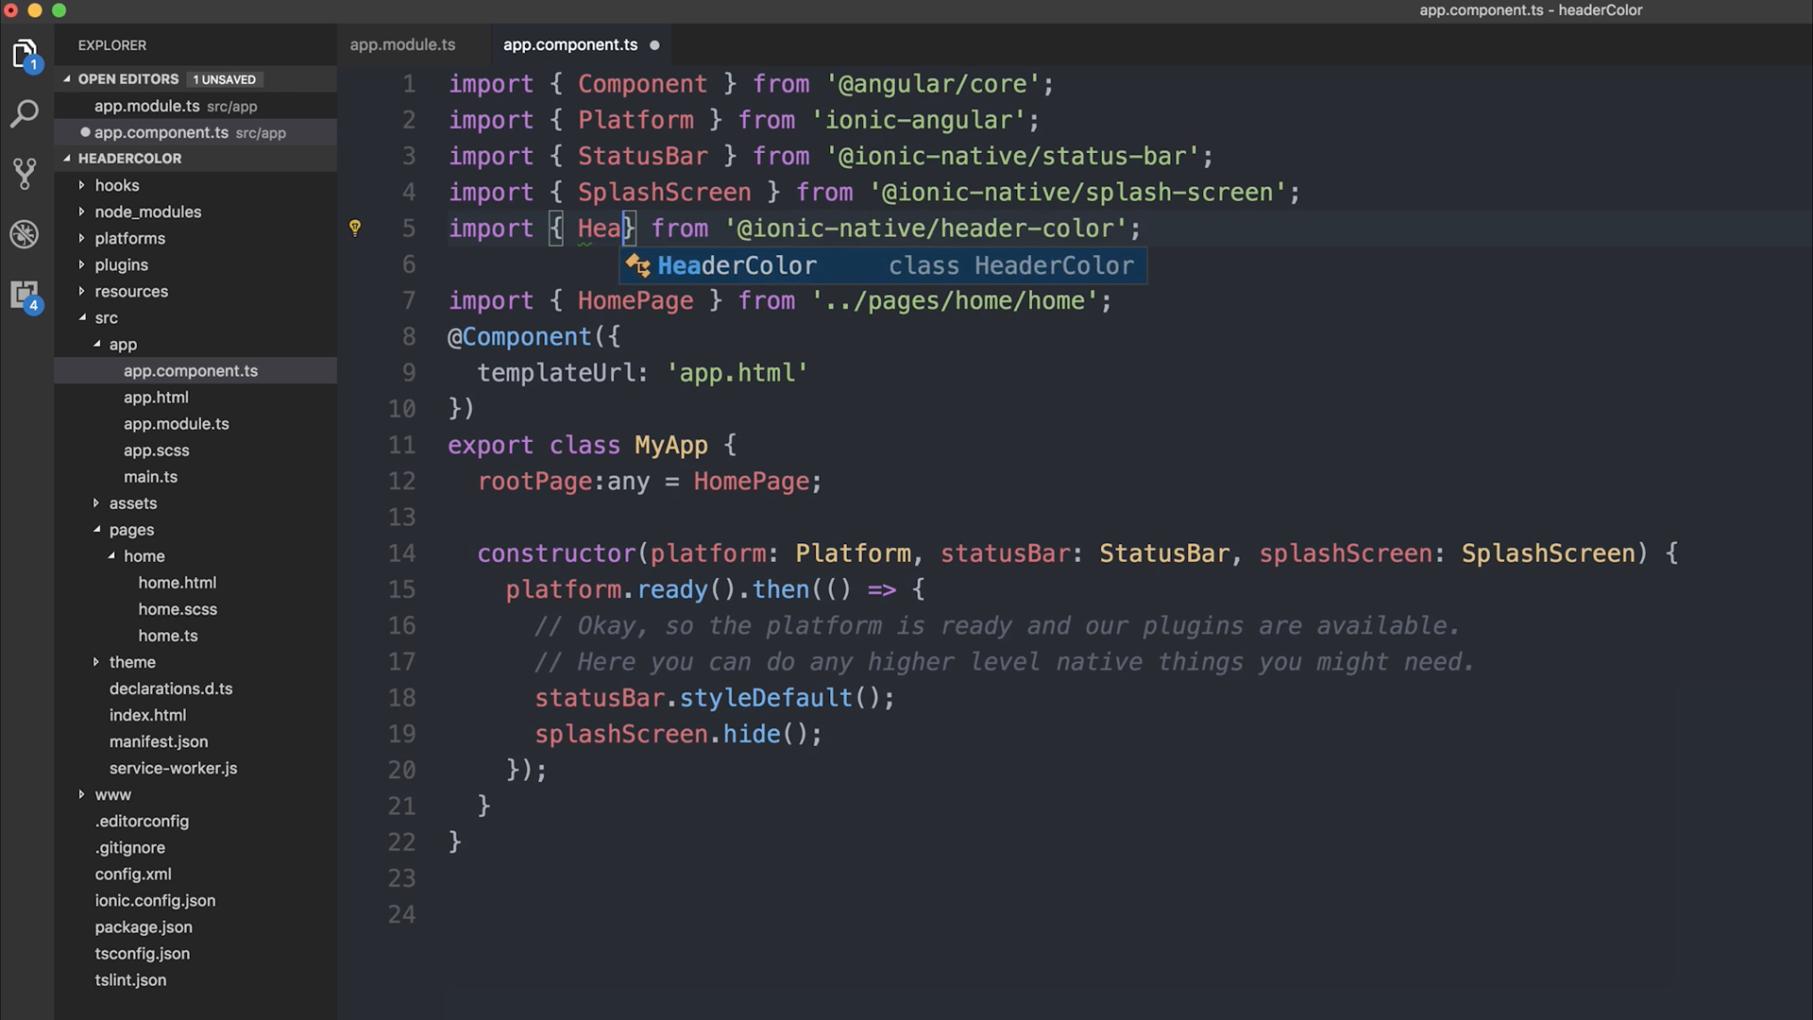
key("Tab")
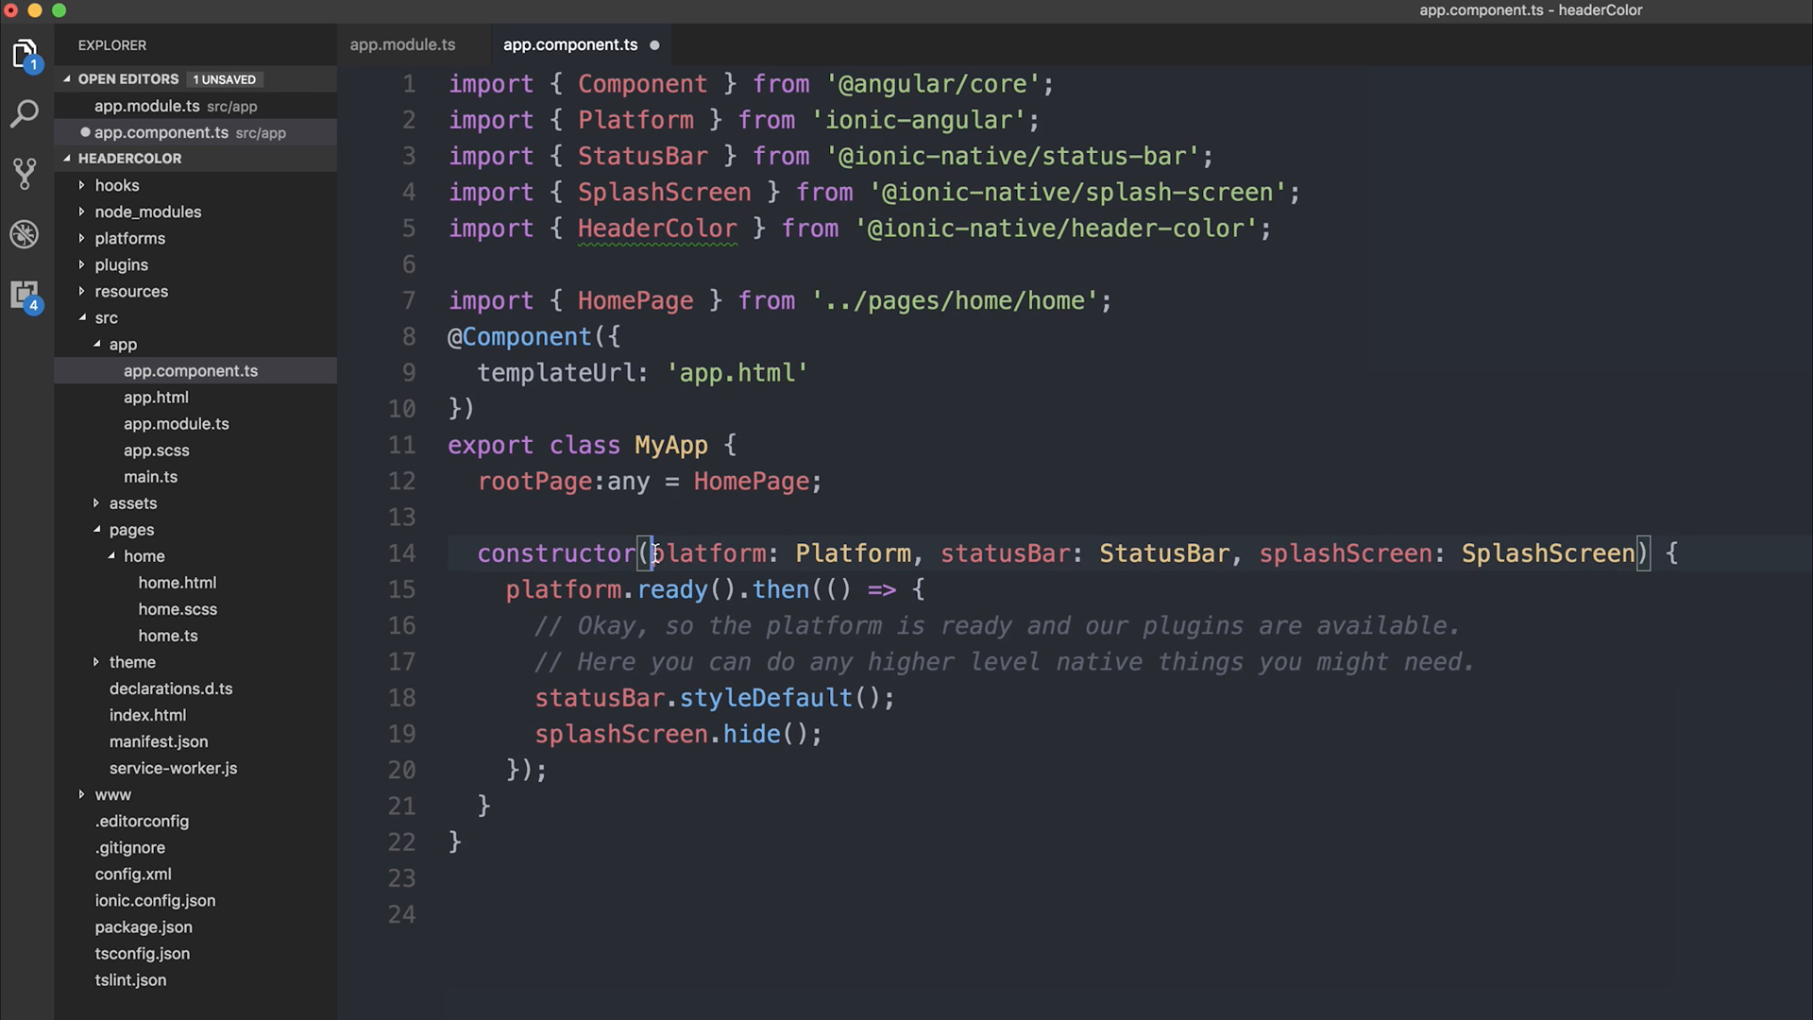
type("private")
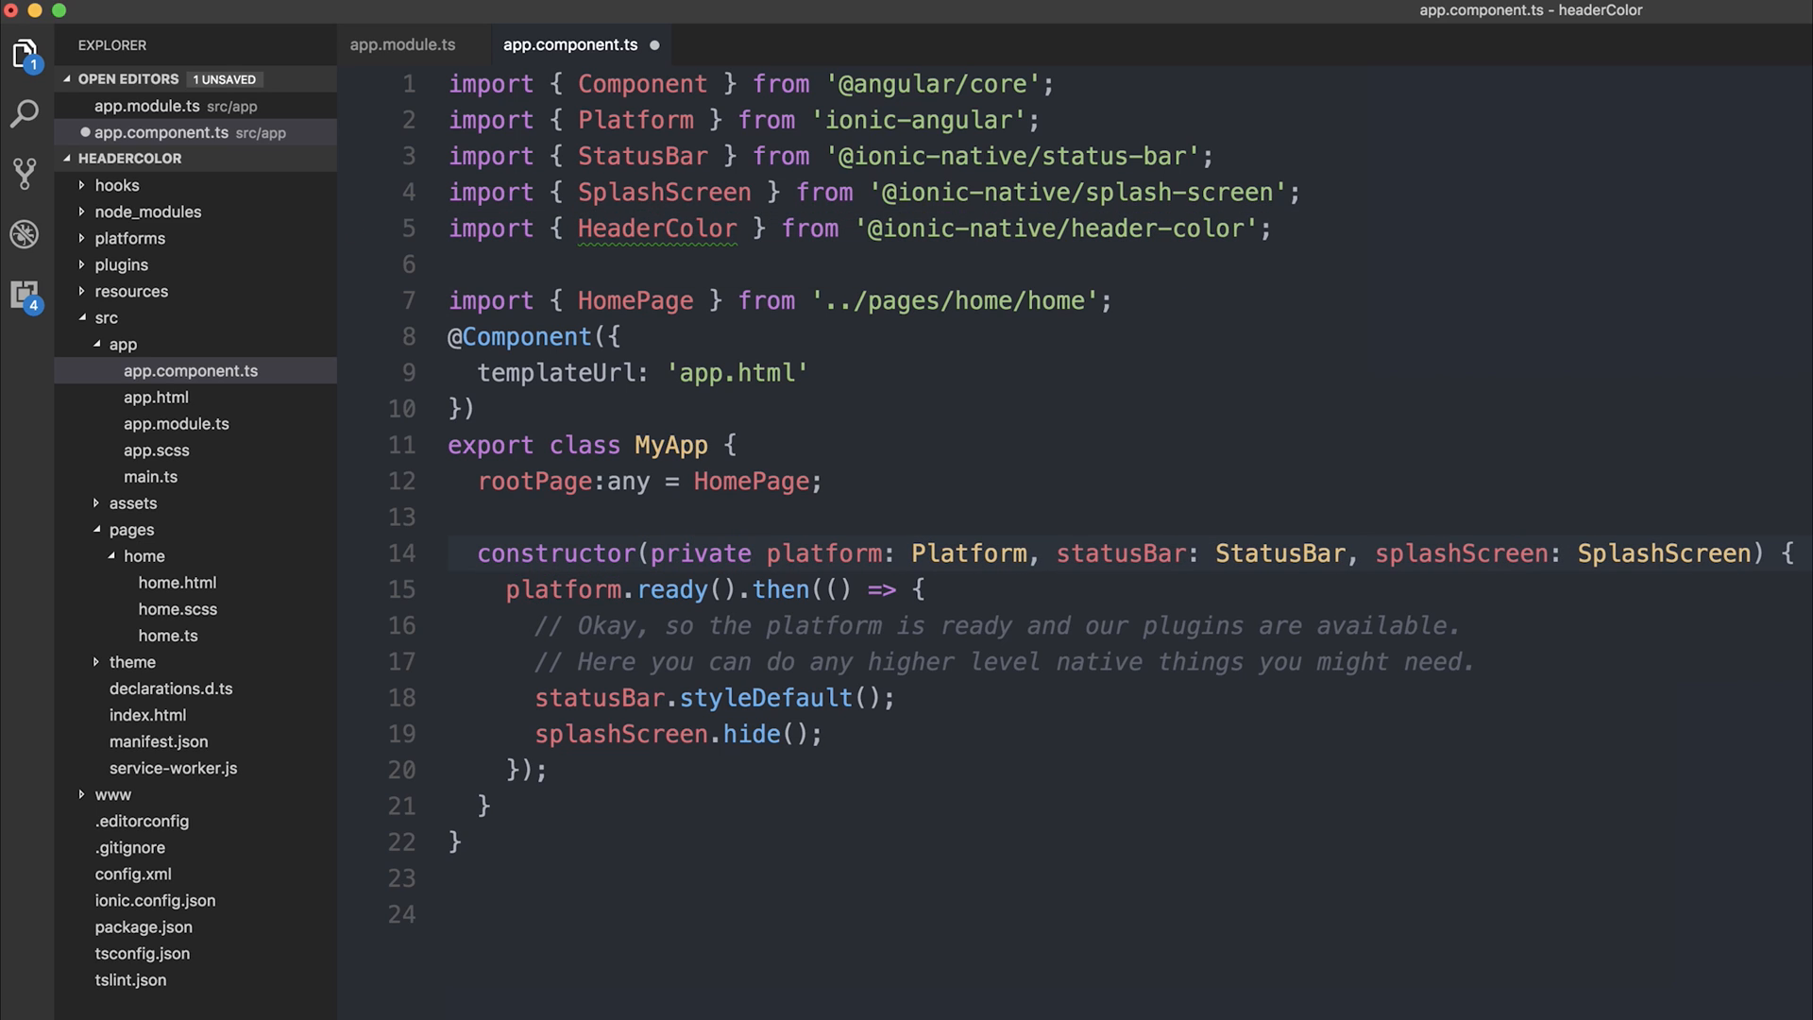
type("headerColor: HeaderColor,")
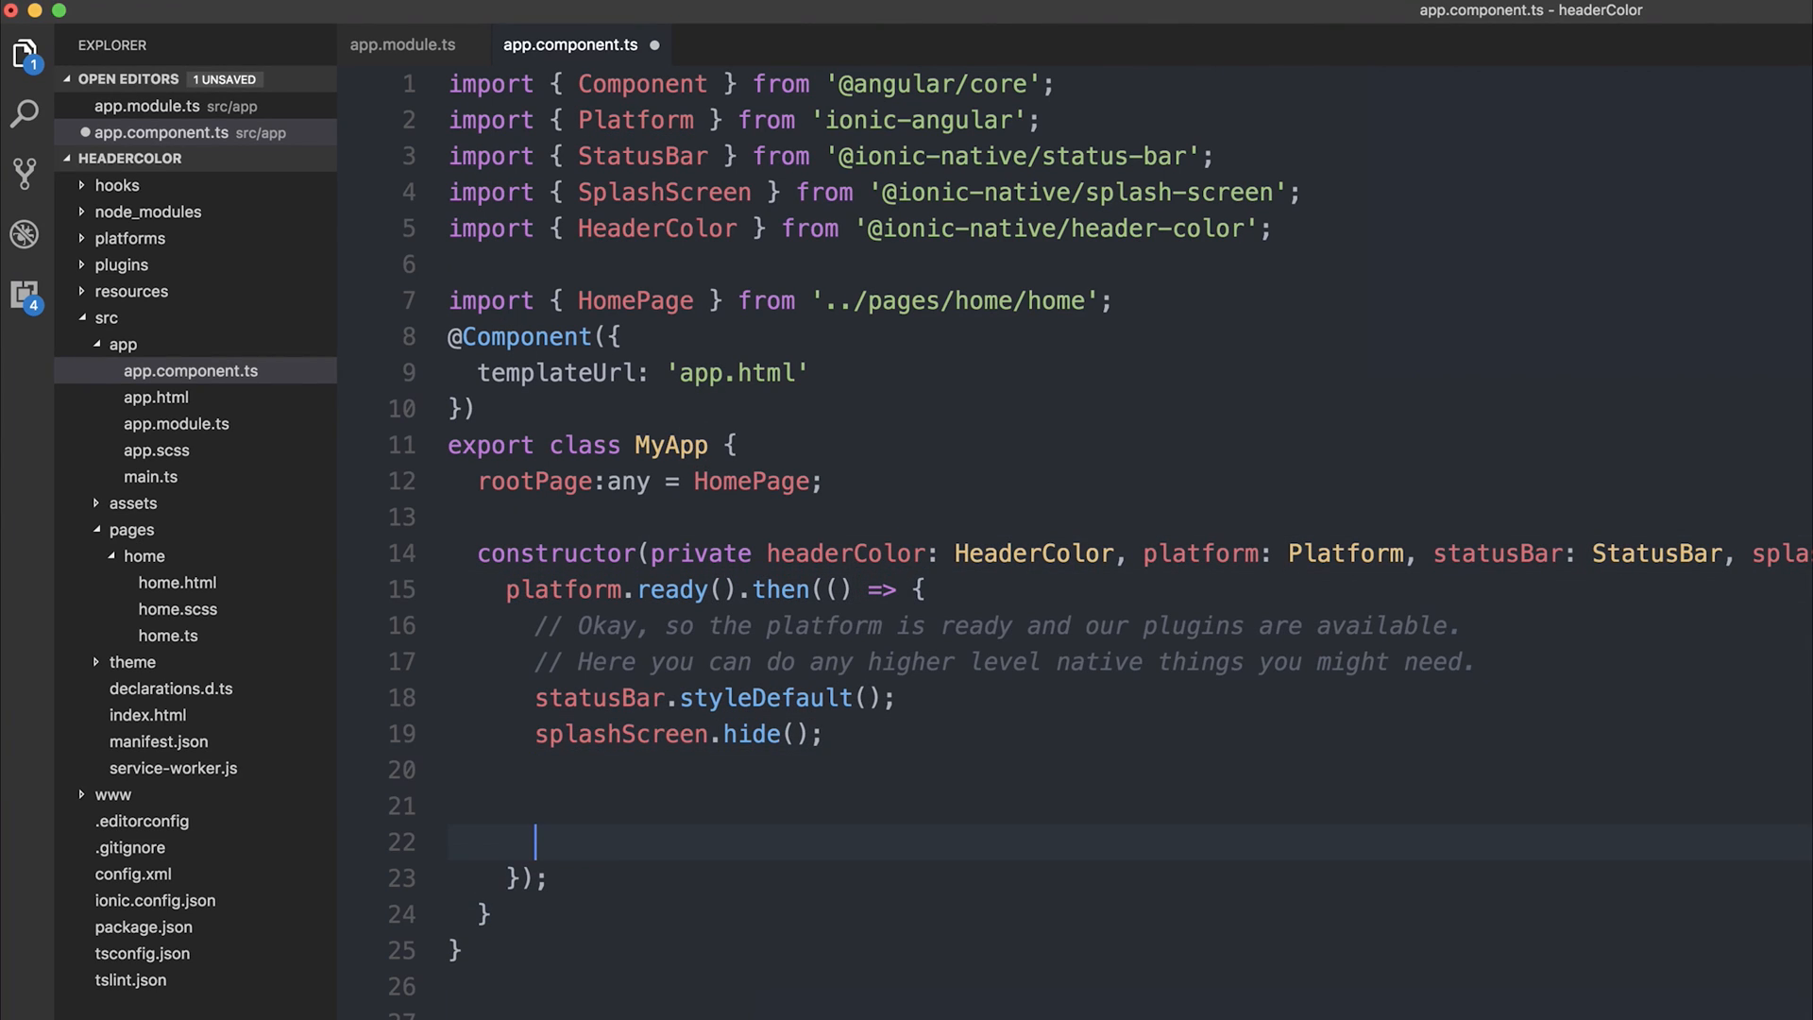
- Call this.headerColor.tint('#2ecc71') inside the platform.ready() callback
type("th")
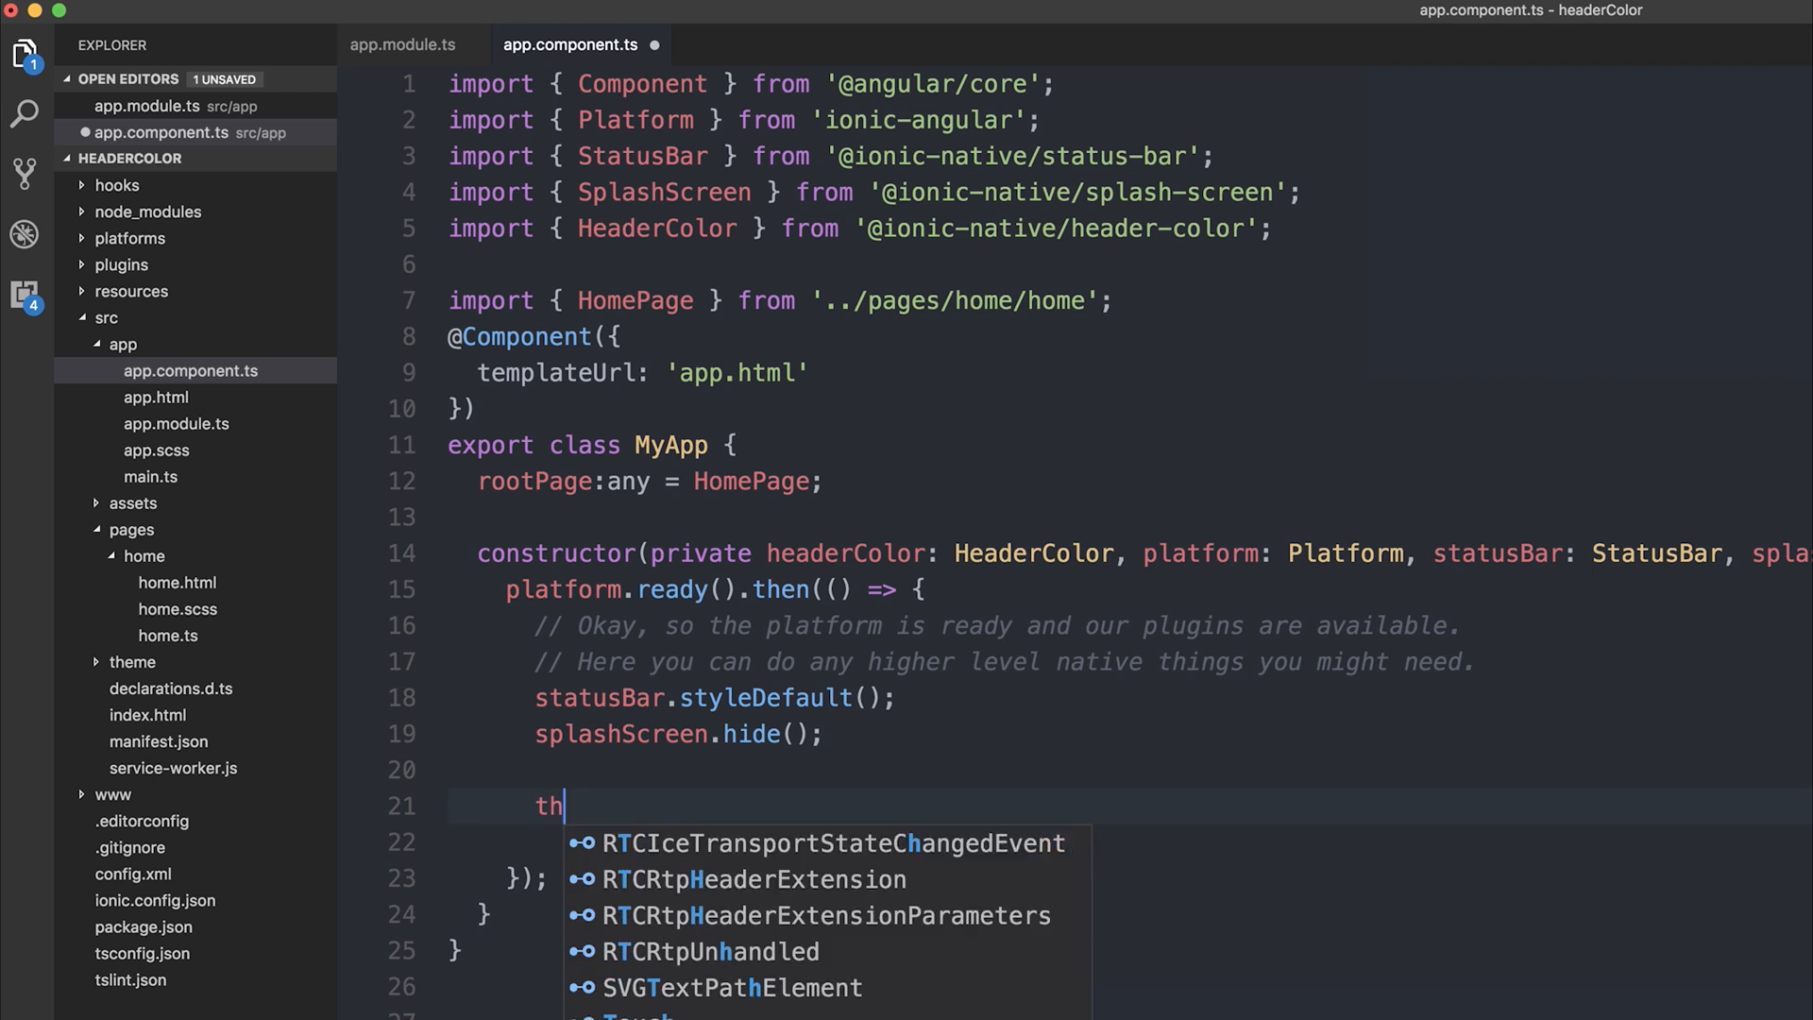
type("is.headerColor.tint")
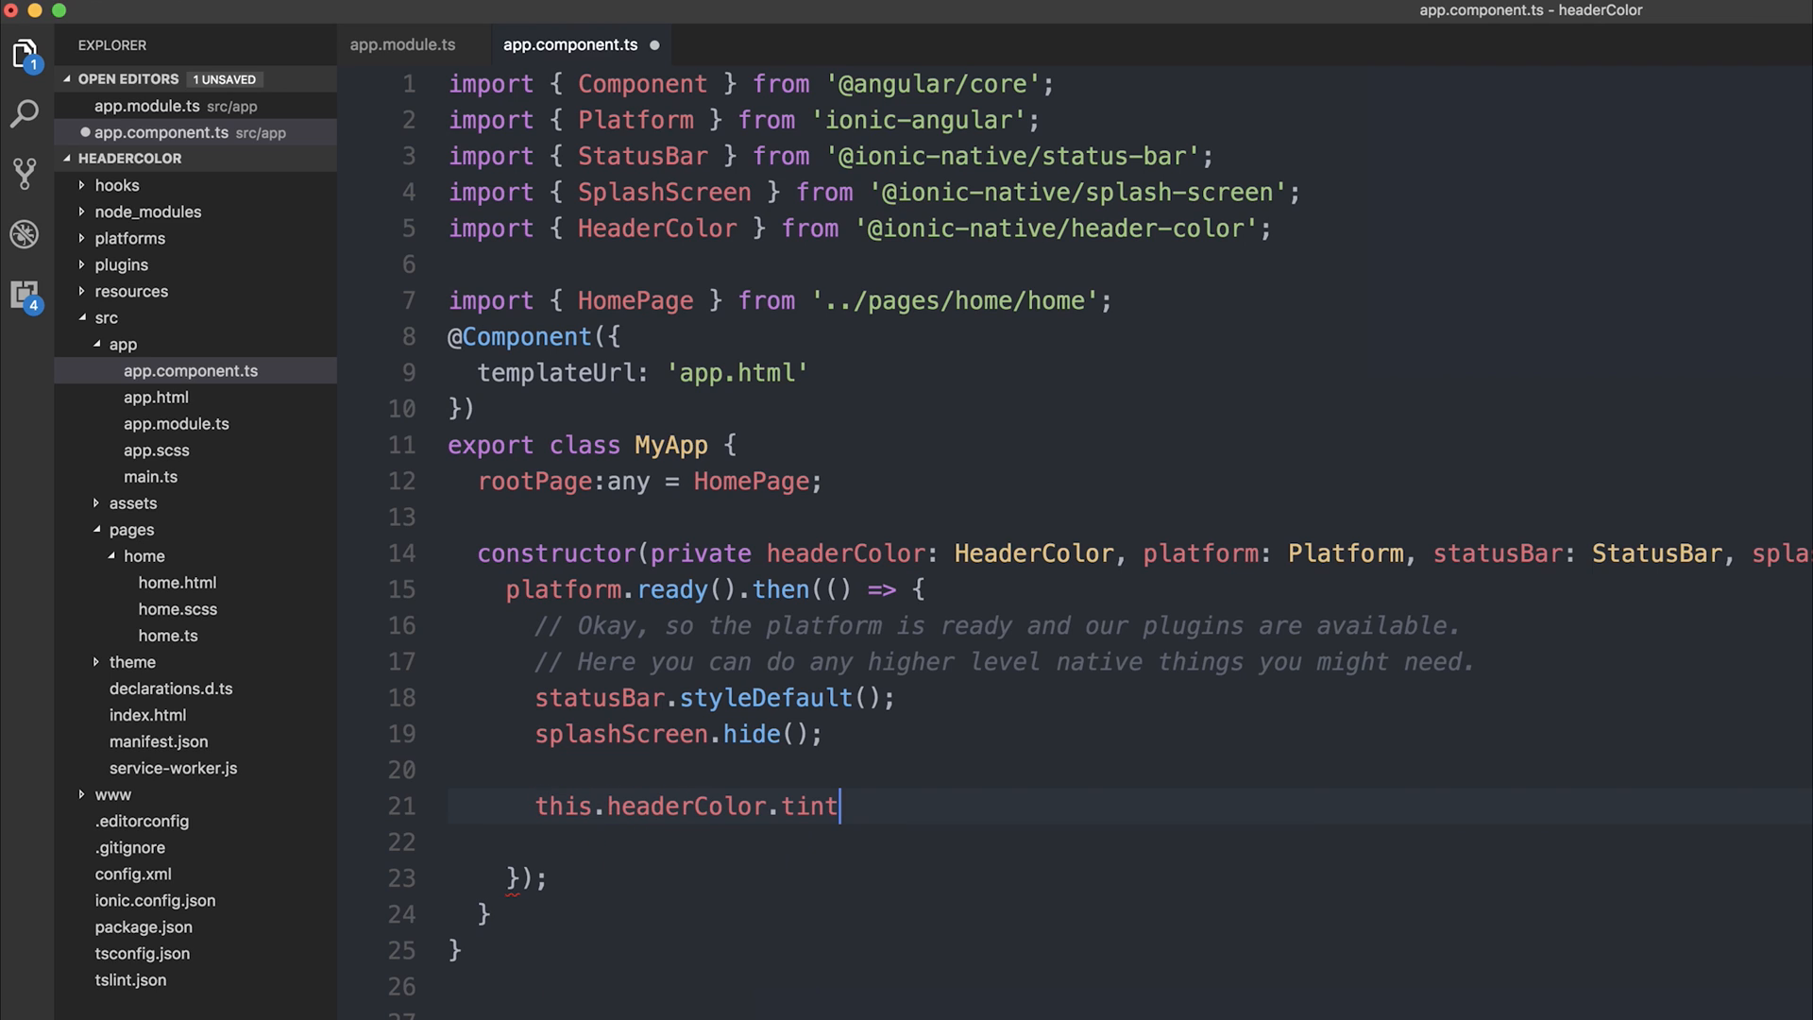
type("(")
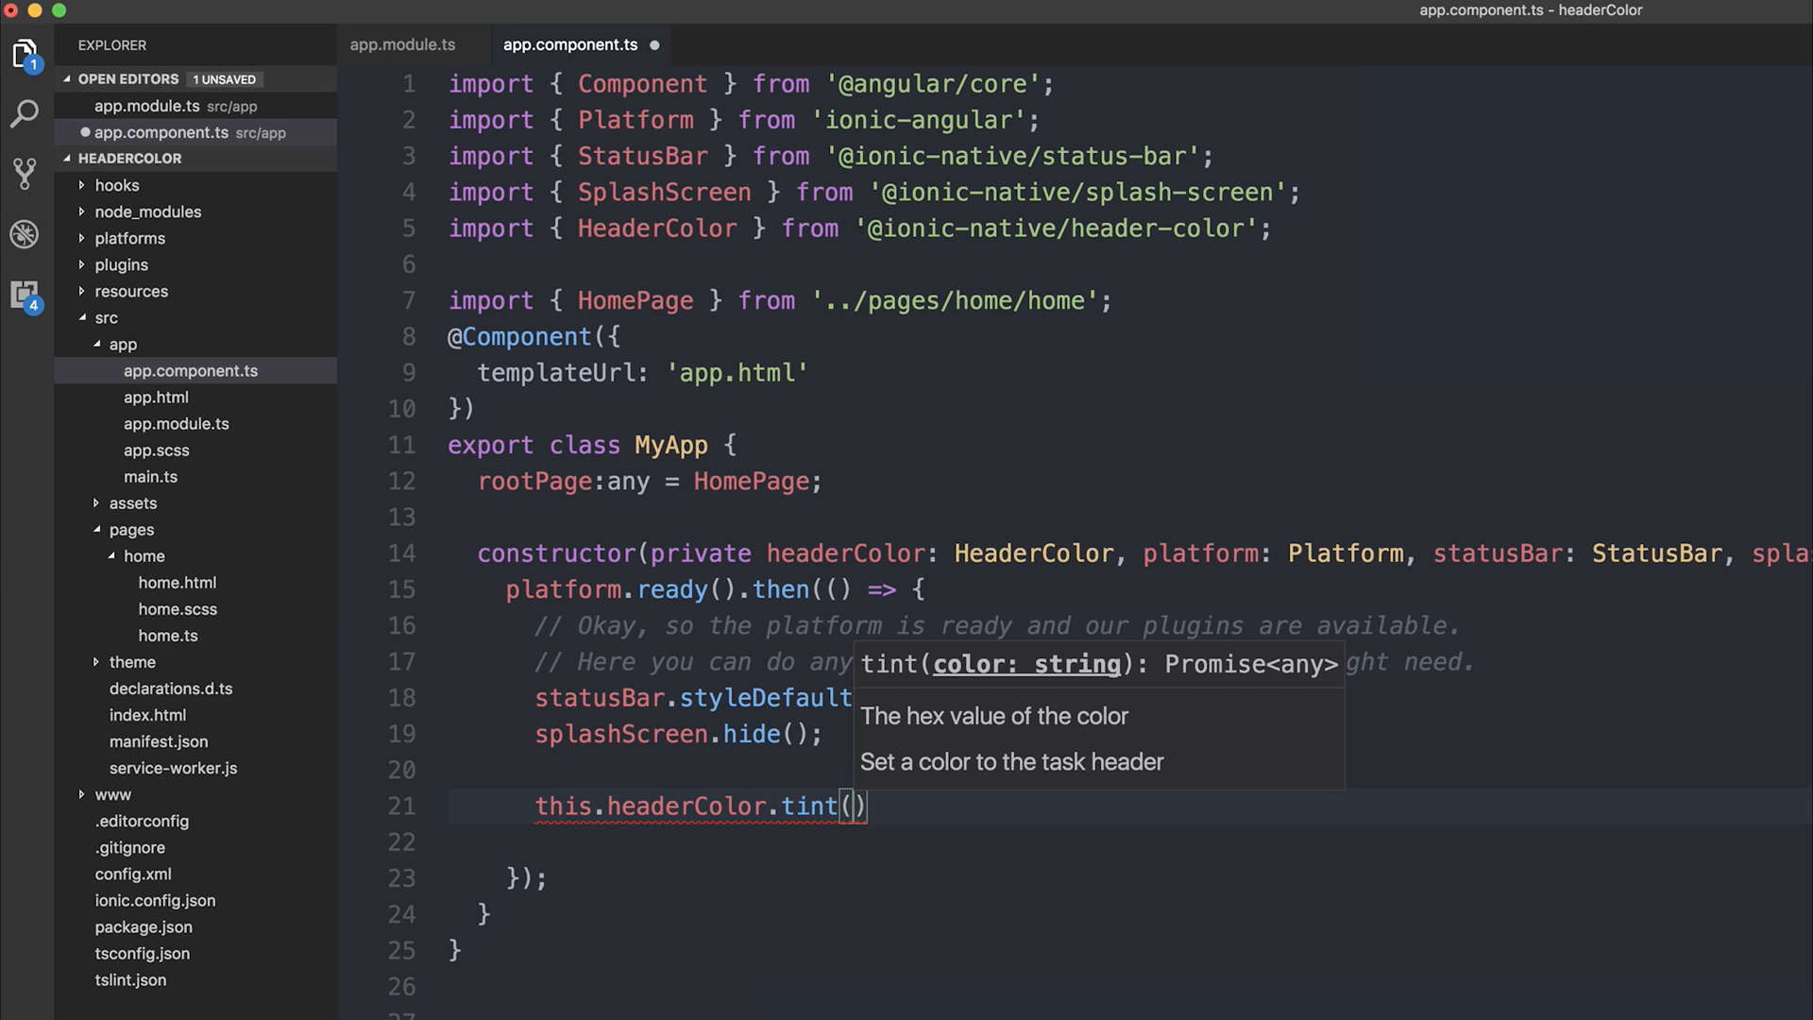
mouse_move(1050, 839)
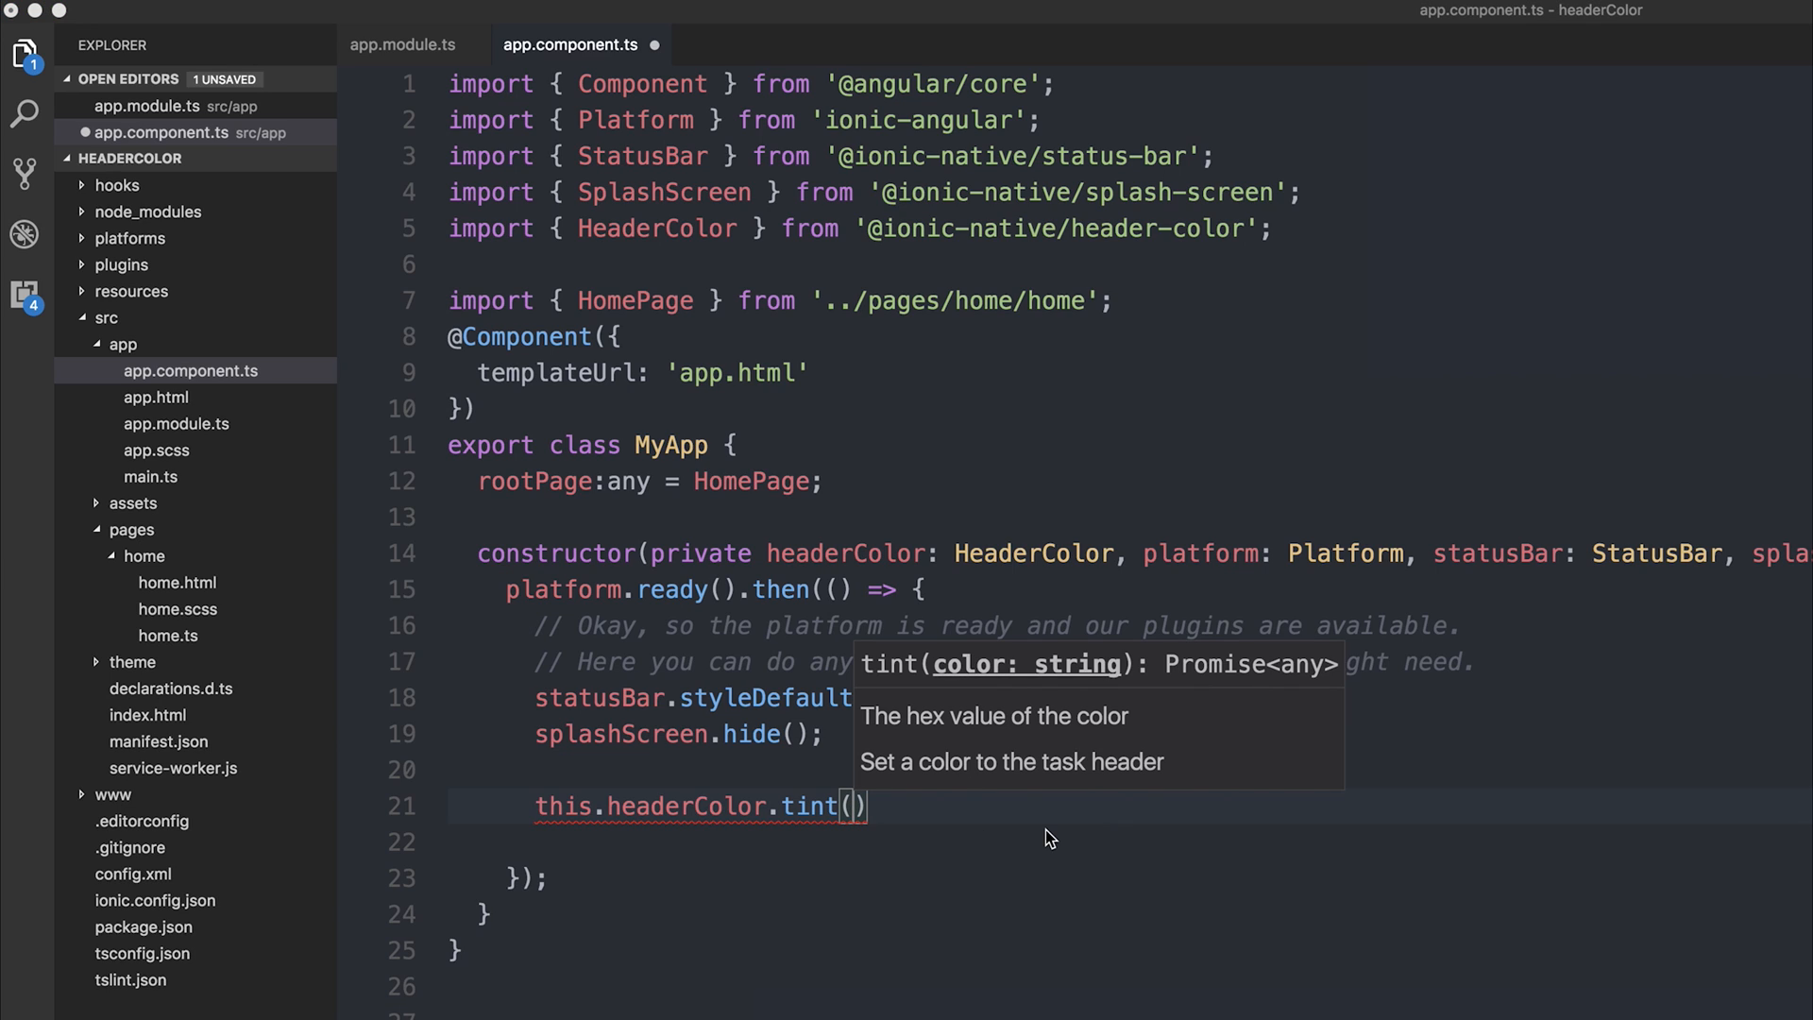
type("''")
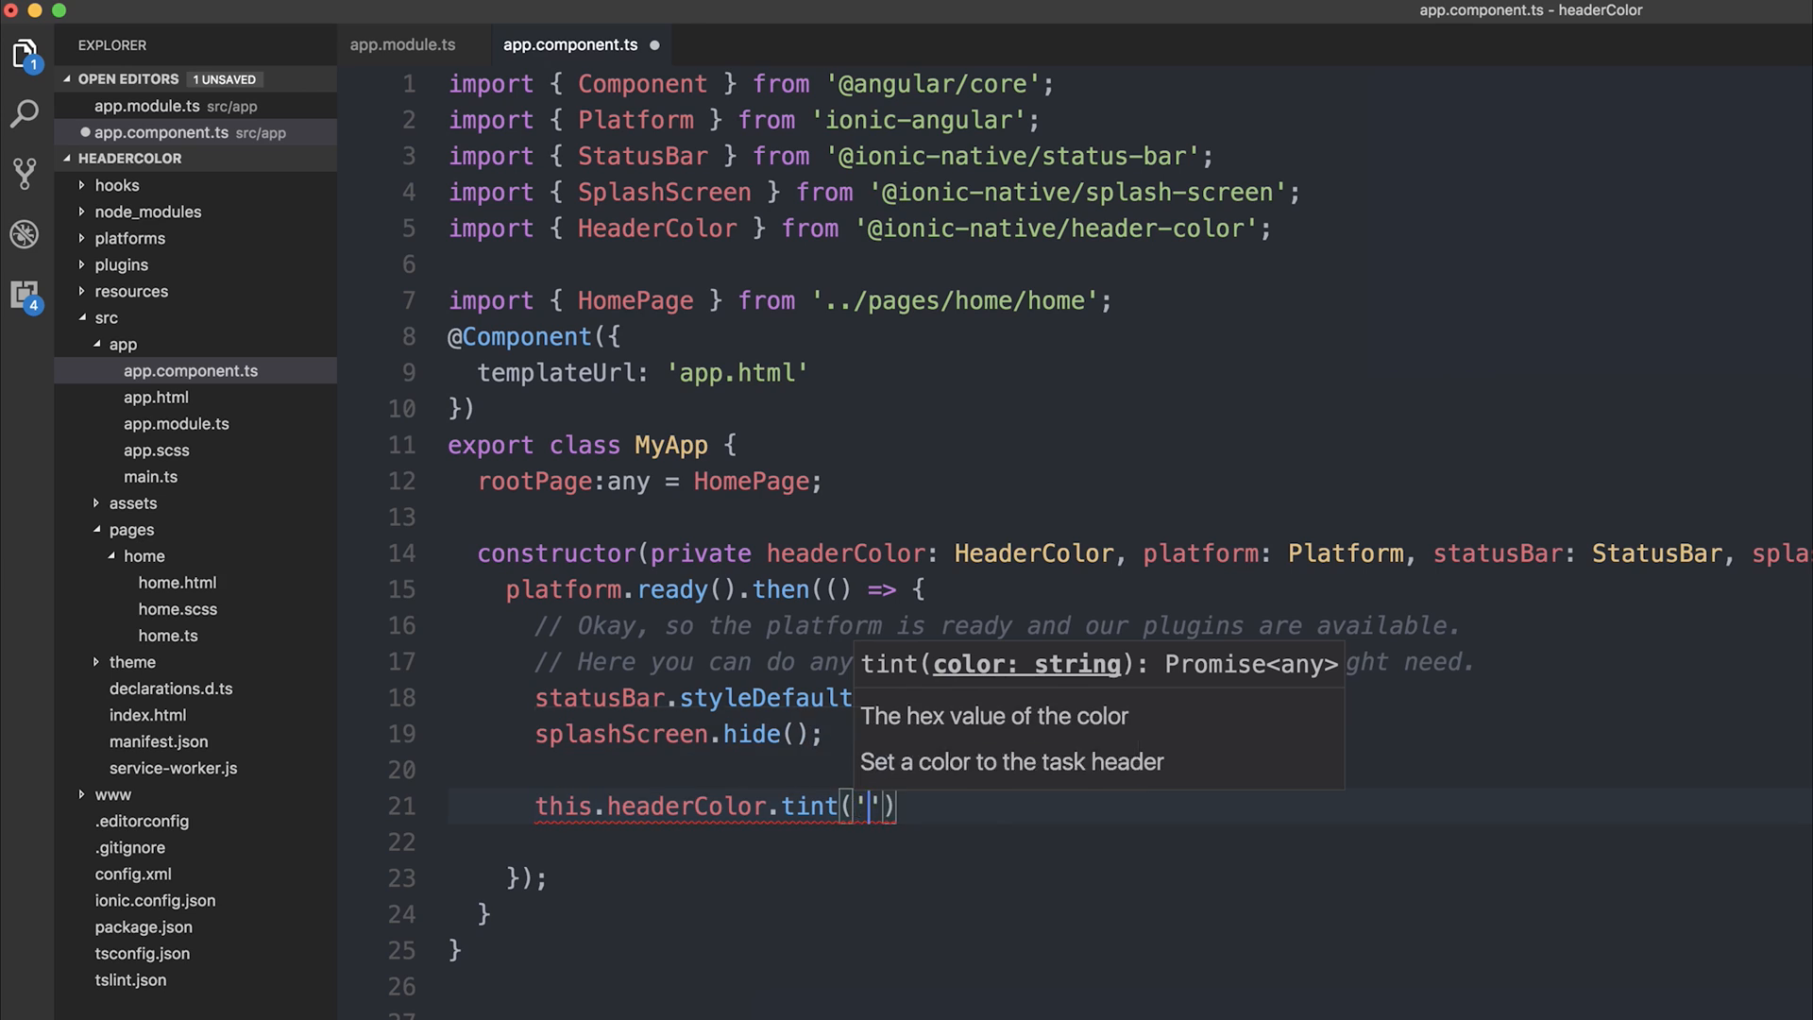
type("#2ecc71")
type("ionic")
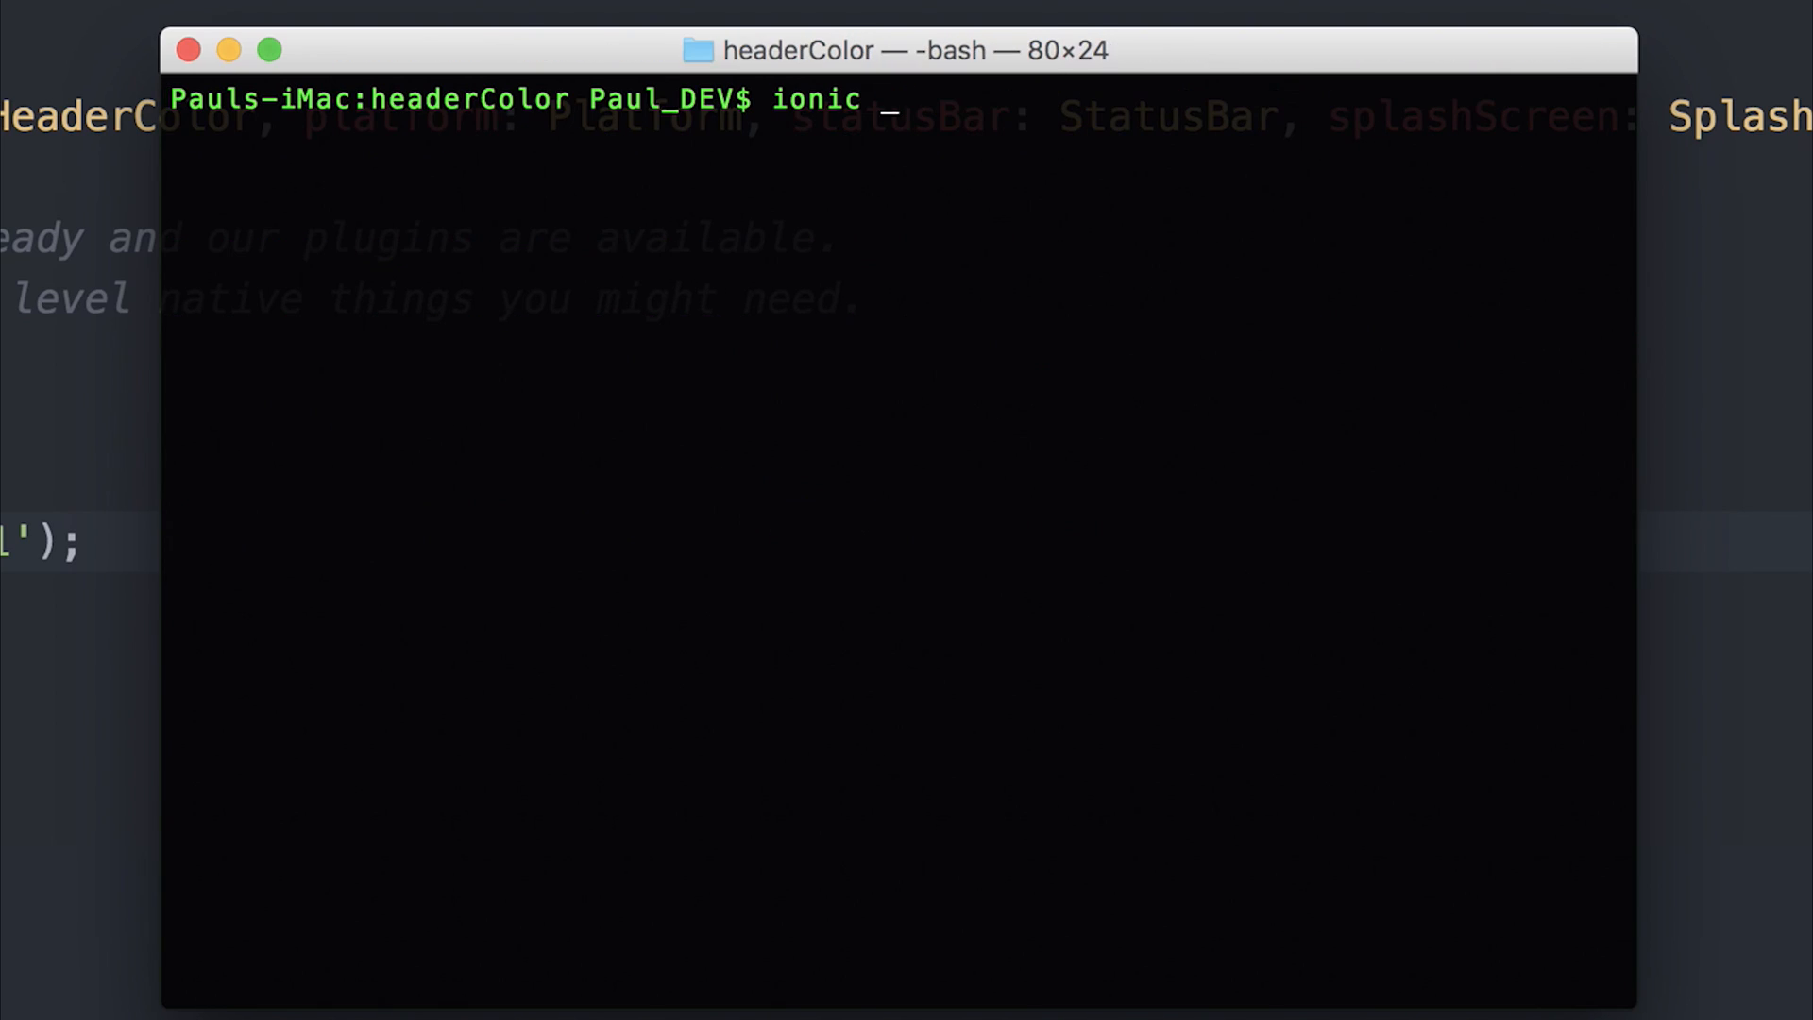
- Clear the Terminal prompt and start typing 'ionic emulate a' for Android
key("Backspace")
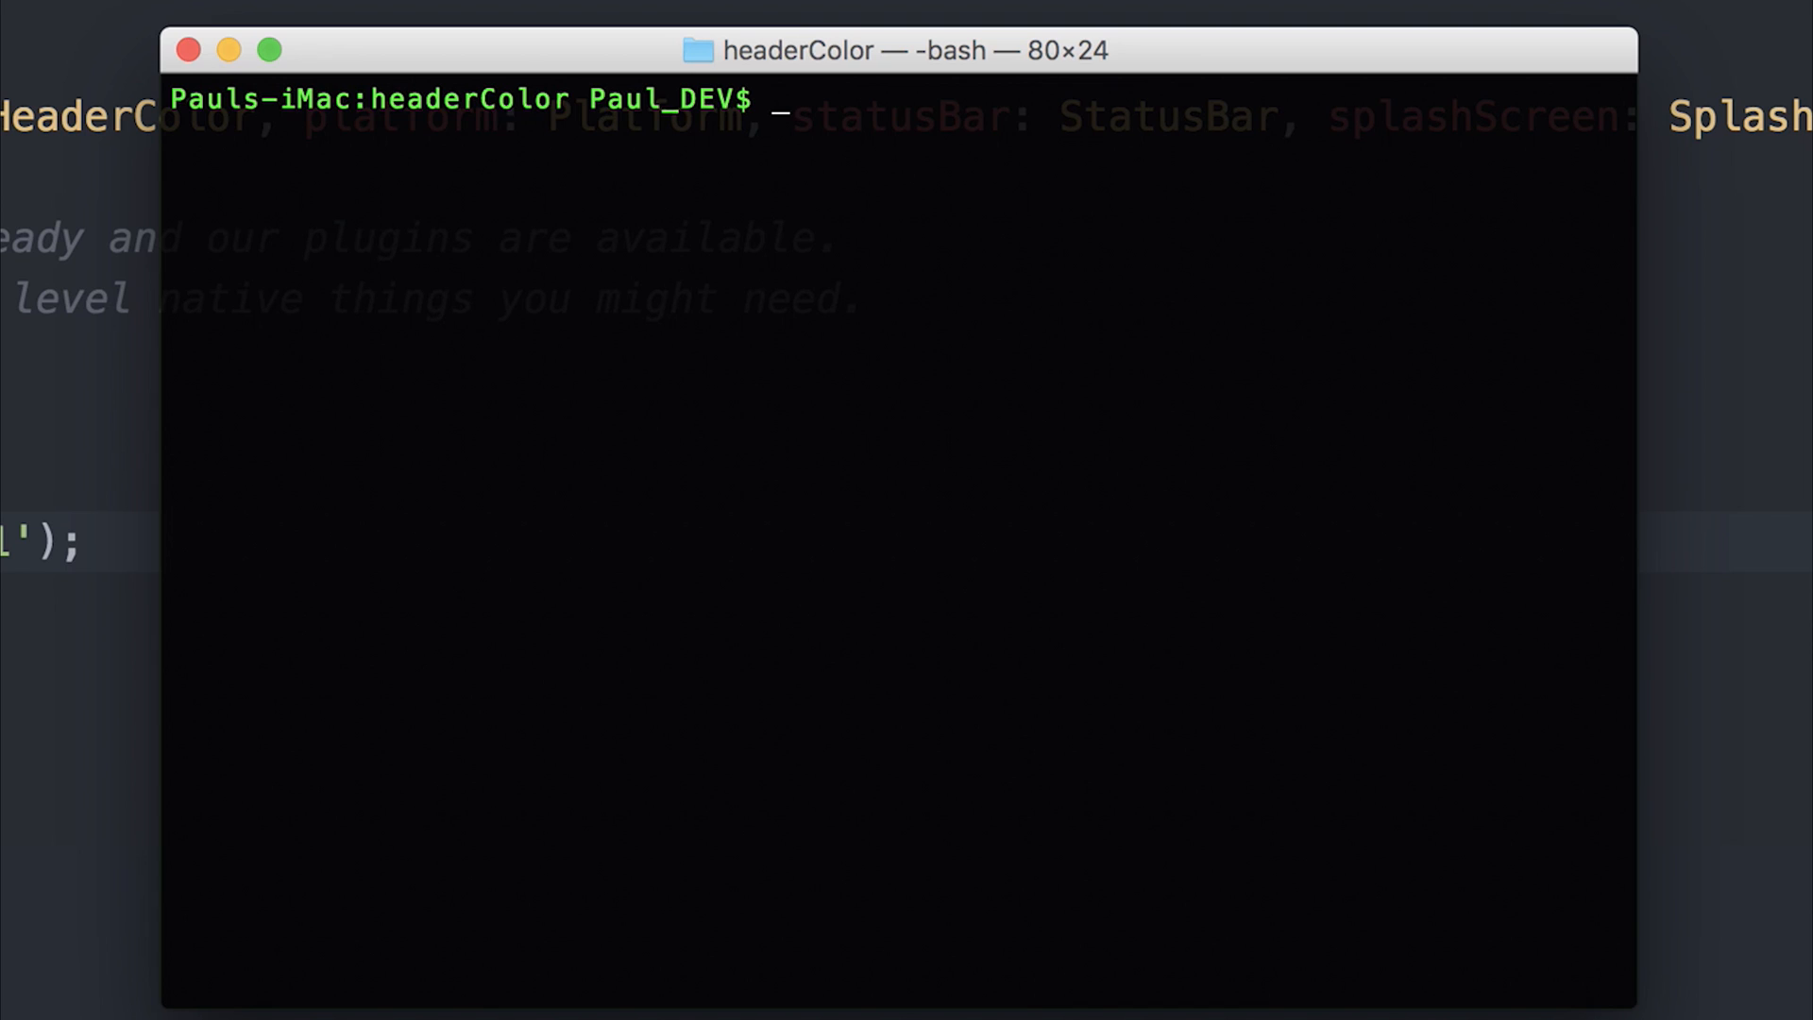
type("ionic emulate a")
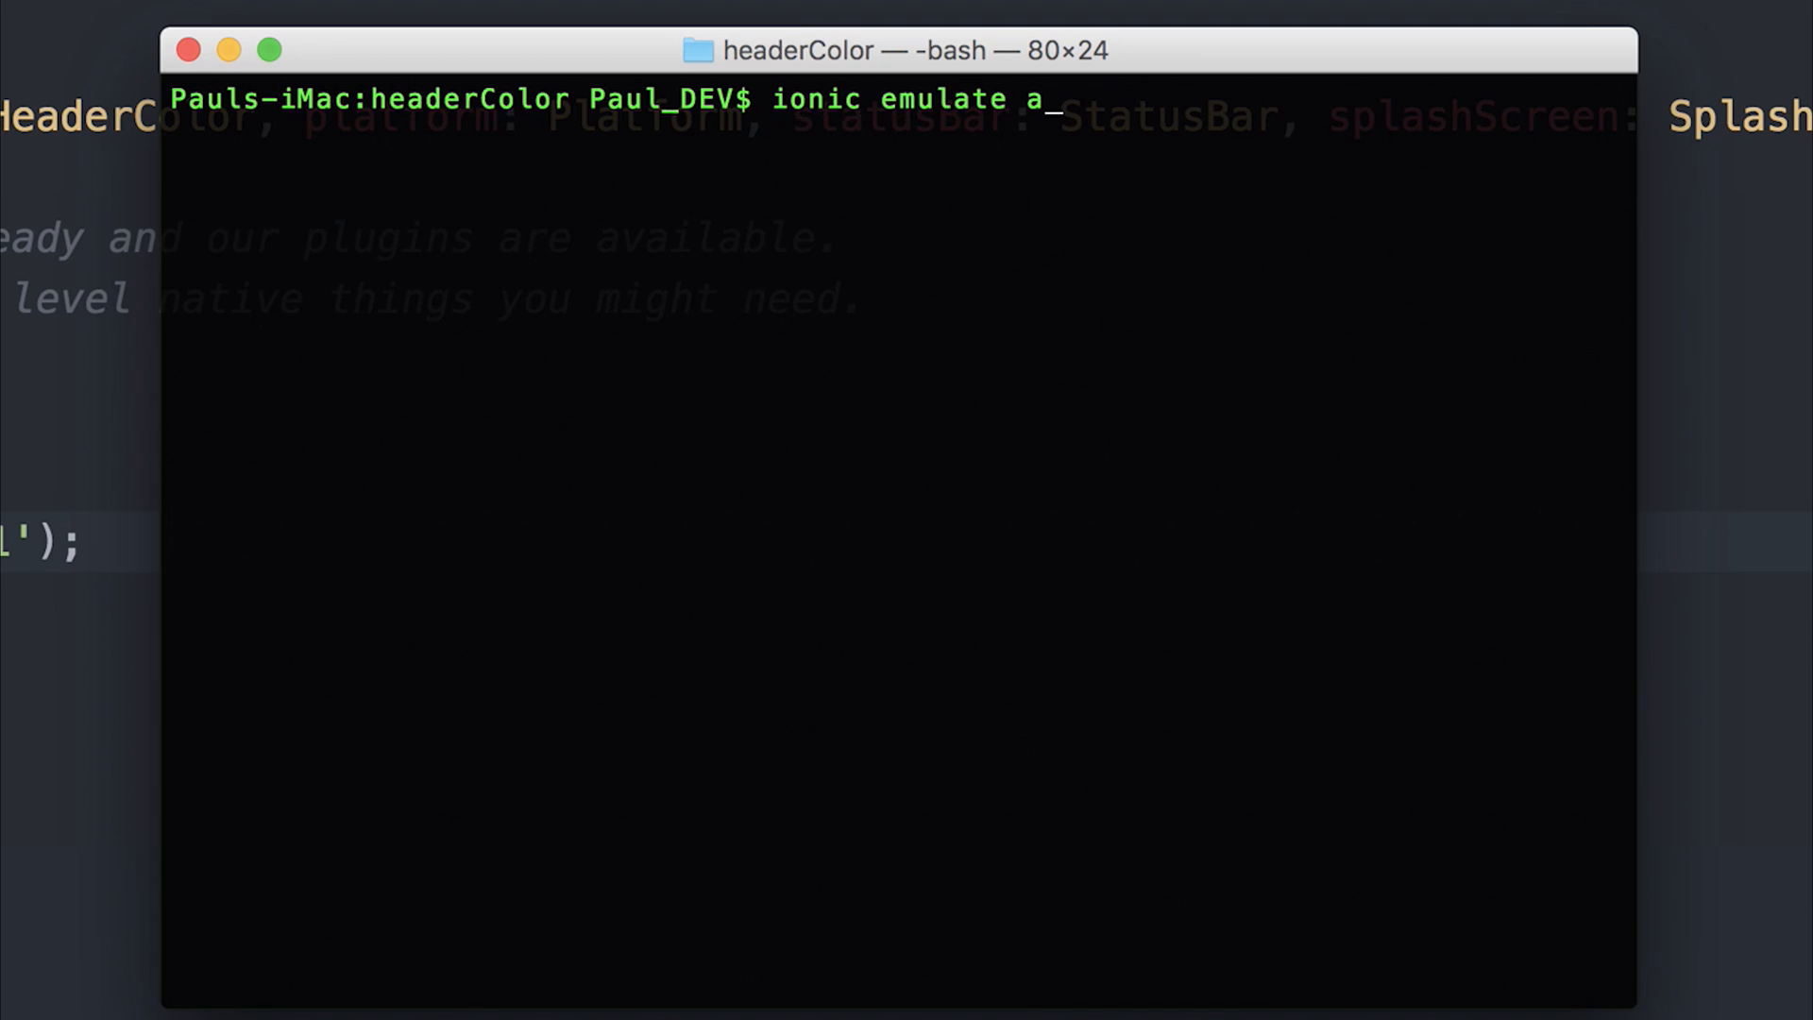